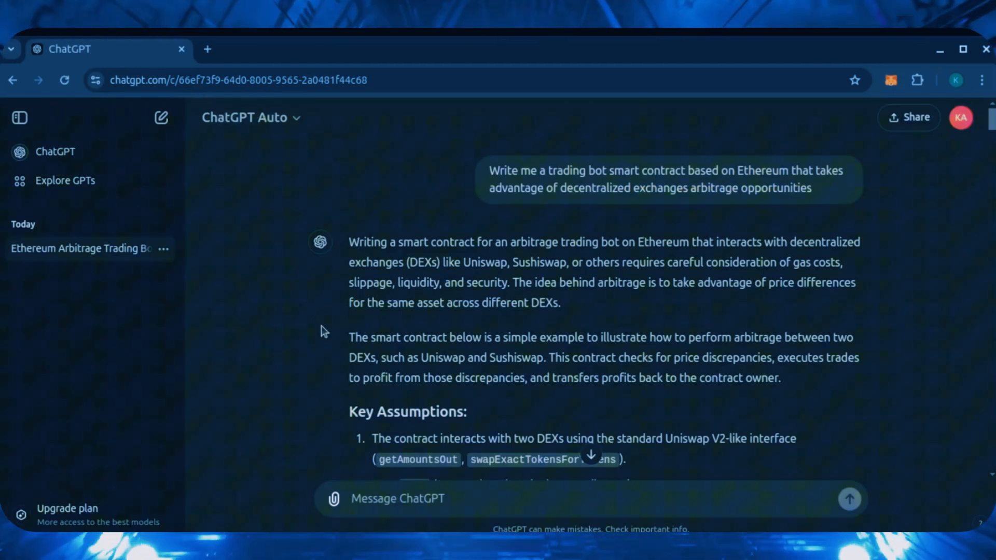
- Scroll through the ChatGPT arbitrage bot contract and open a new browser tab
{"action": "scroll", "scroll_direction": "down", "scroll_amount": 3}
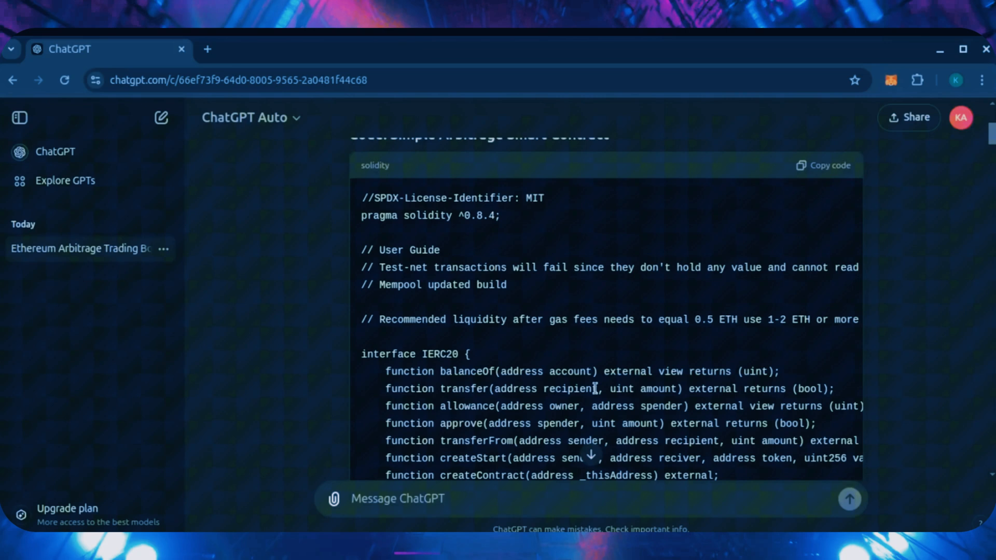
{"action": "scroll", "scroll_direction": "down", "scroll_amount": 3}
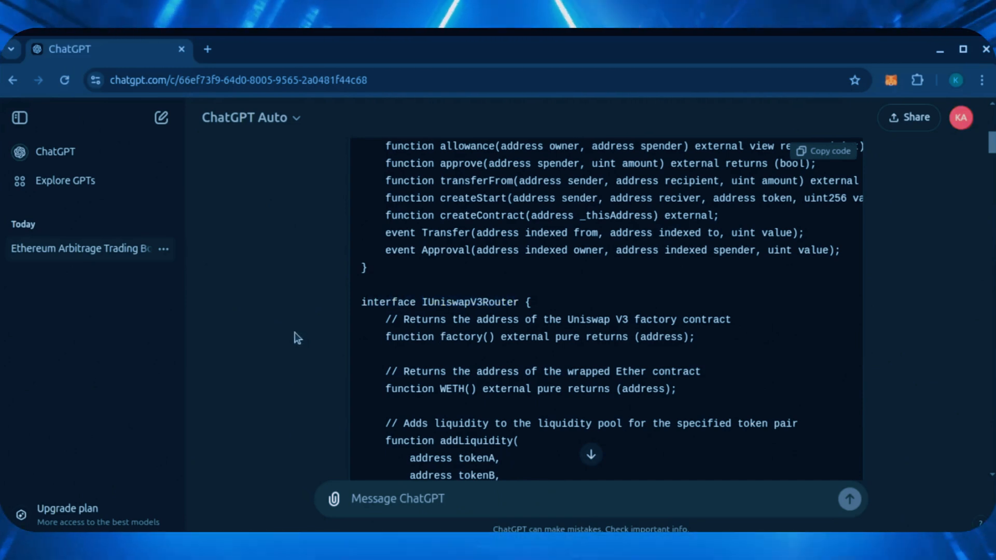
{"action": "scroll", "scroll_direction": "down", "scroll_amount": 3}
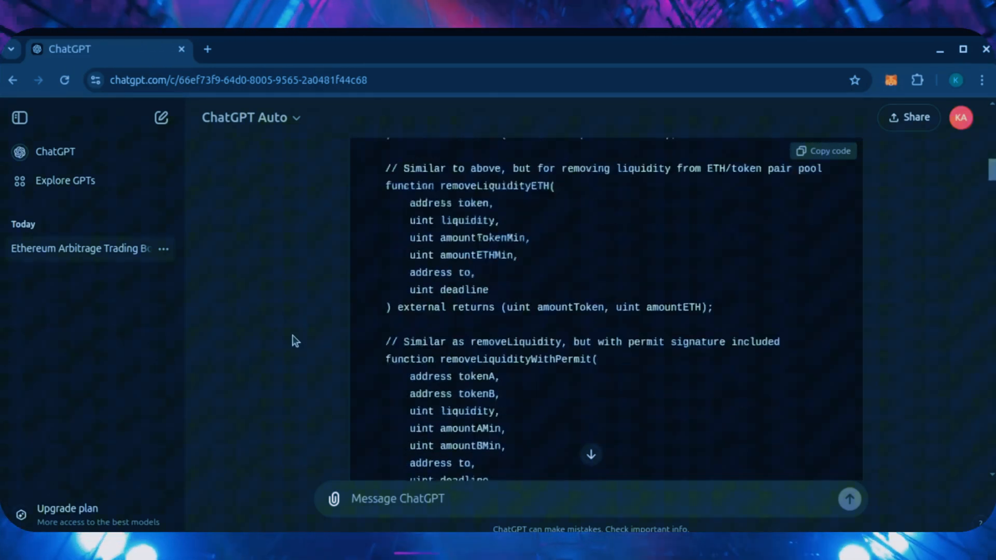
{"action": "scroll", "scroll_direction": "down", "scroll_amount": 3}
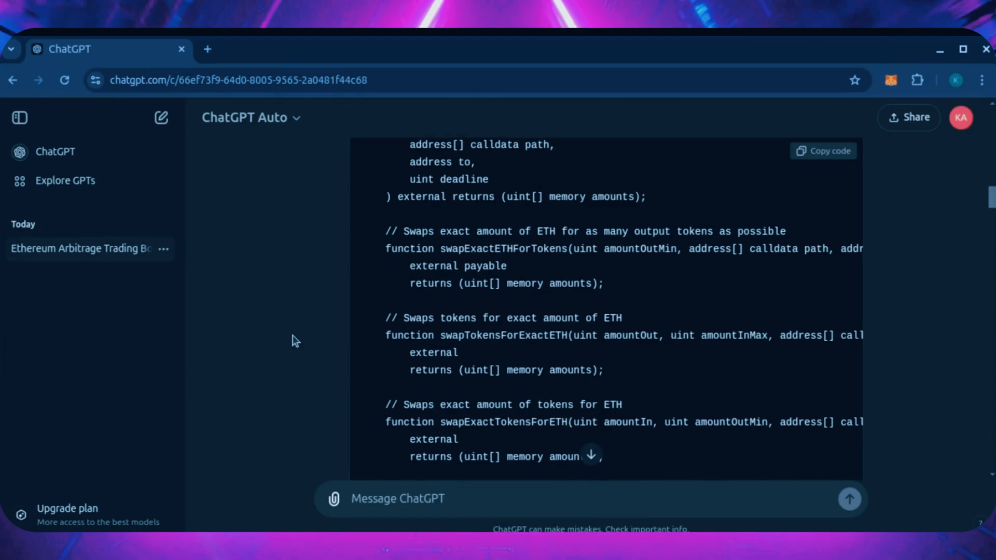
{"action": "scroll", "scroll_direction": "down", "scroll_amount": 3}
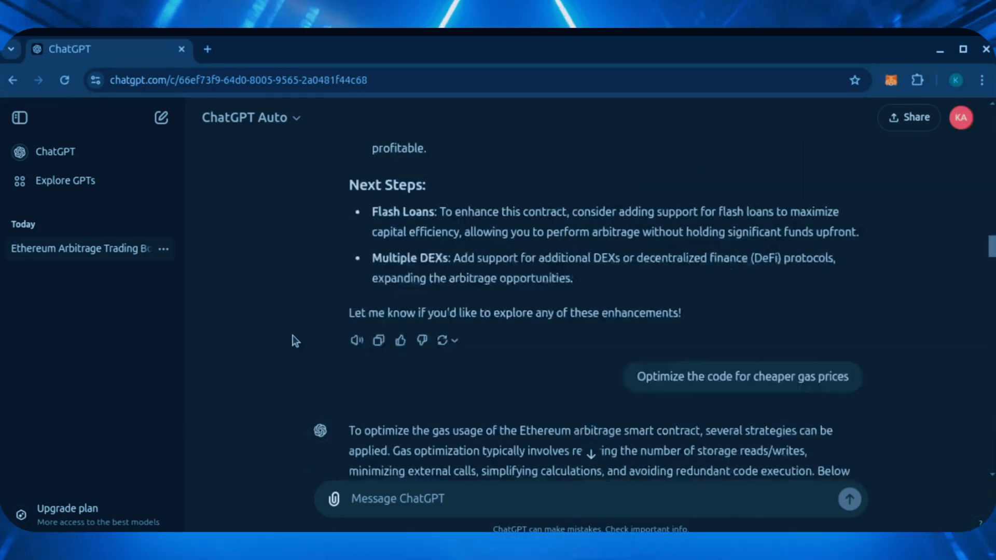
{"action": "scroll", "scroll_direction": "down", "scroll_amount": 3}
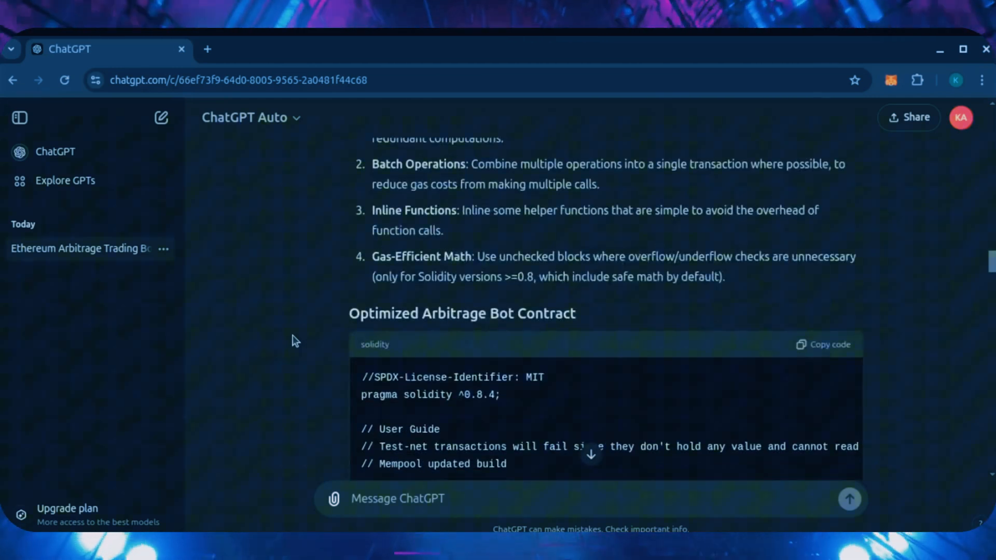
{"action": "scroll", "scroll_direction": "down", "scroll_amount": 3}
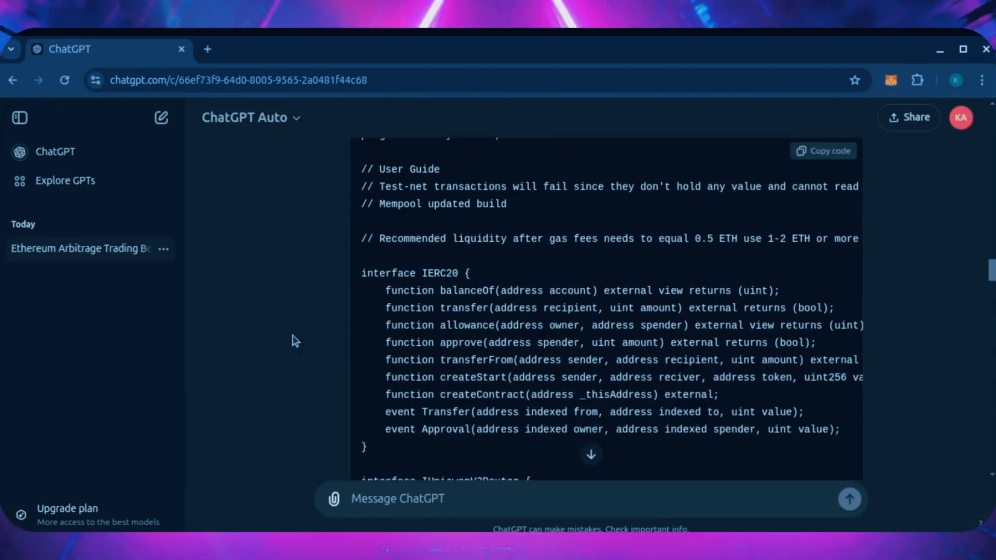
{"action": "scroll", "scroll_direction": "down", "scroll_amount": 3}
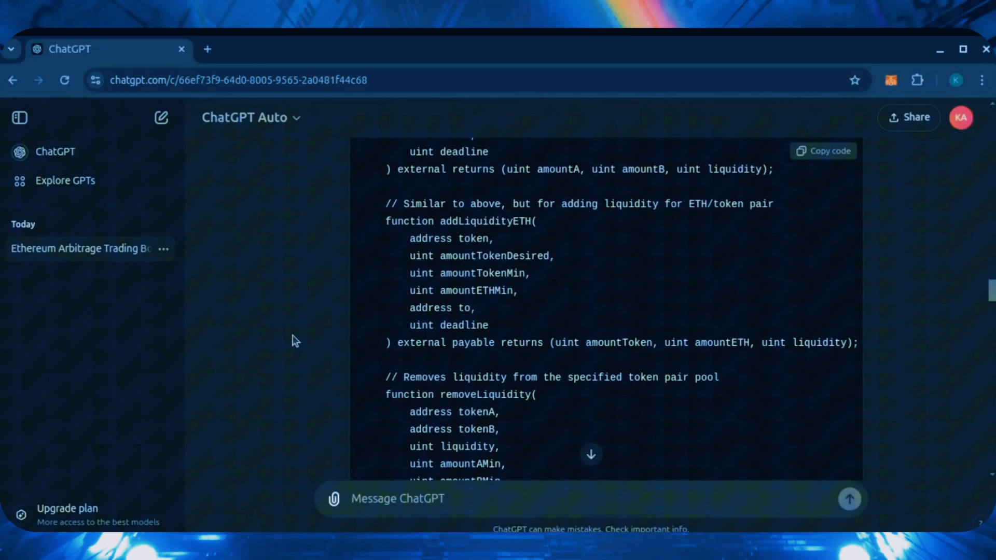
{"action": "scroll", "scroll_direction": "down", "scroll_amount": 3}
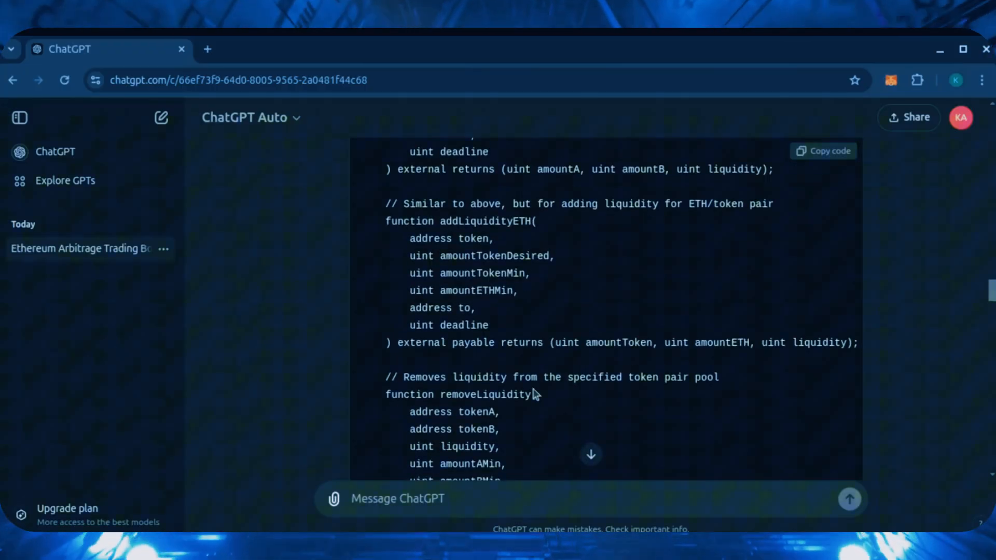
{"action": "scroll", "scroll_direction": "down", "scroll_amount": 3}
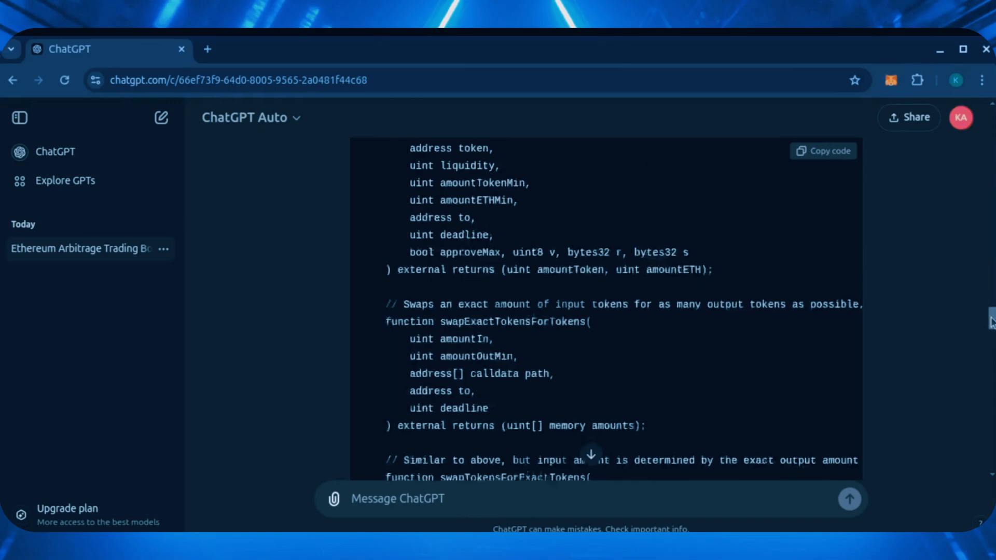
{"action": "scroll", "scroll_direction": "down", "scroll_amount": 3}
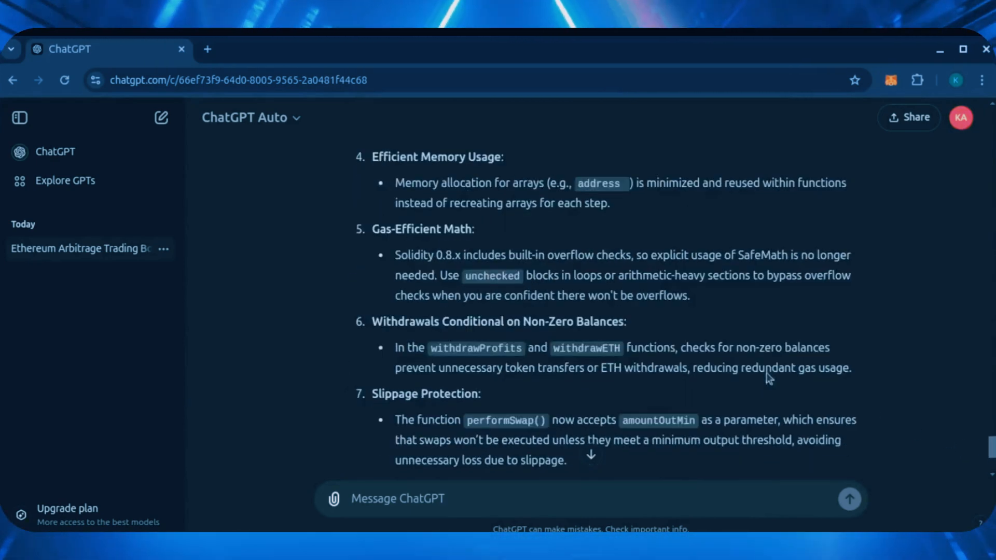
{"action": "scroll", "scroll_direction": "down", "scroll_amount": 3}
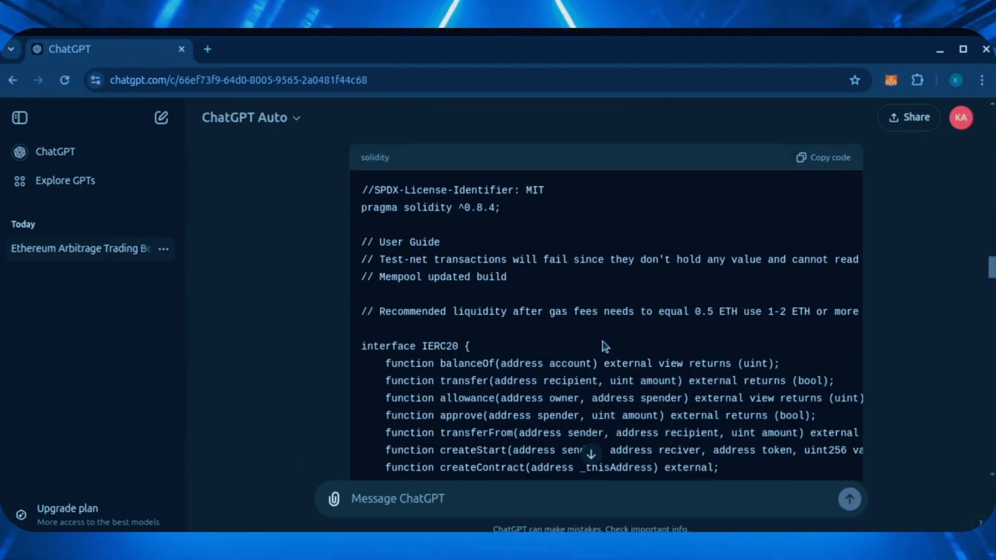
{"action": "scroll", "scroll_direction": "down", "scroll_amount": 3}
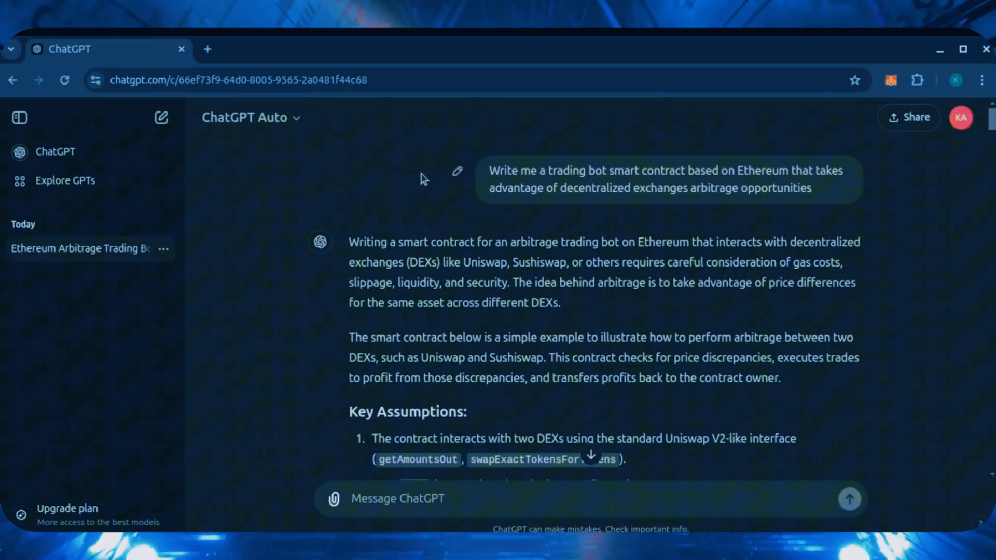
{"action": "mouse_move", "coordinate": [236, 200]}
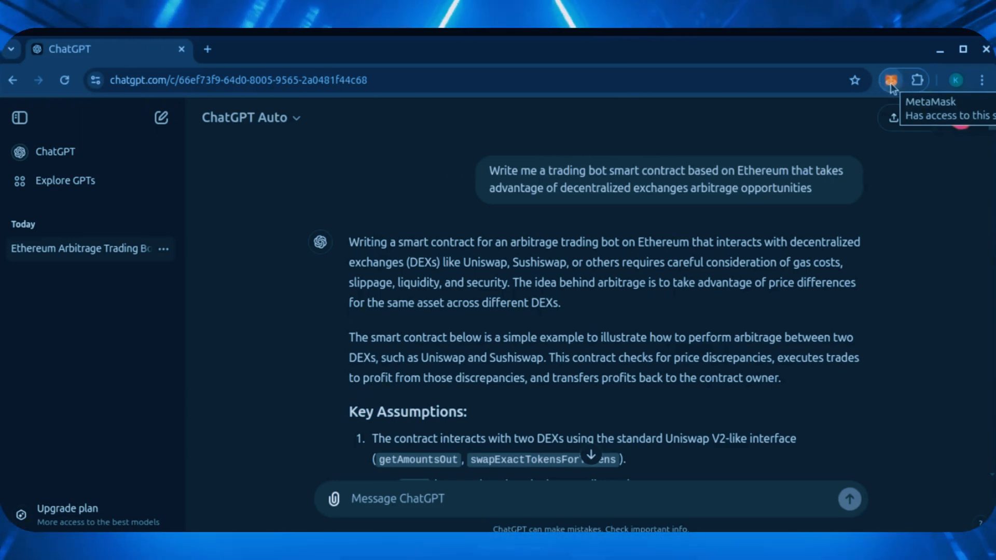
{"action": "left_click", "coordinate": [207, 49]}
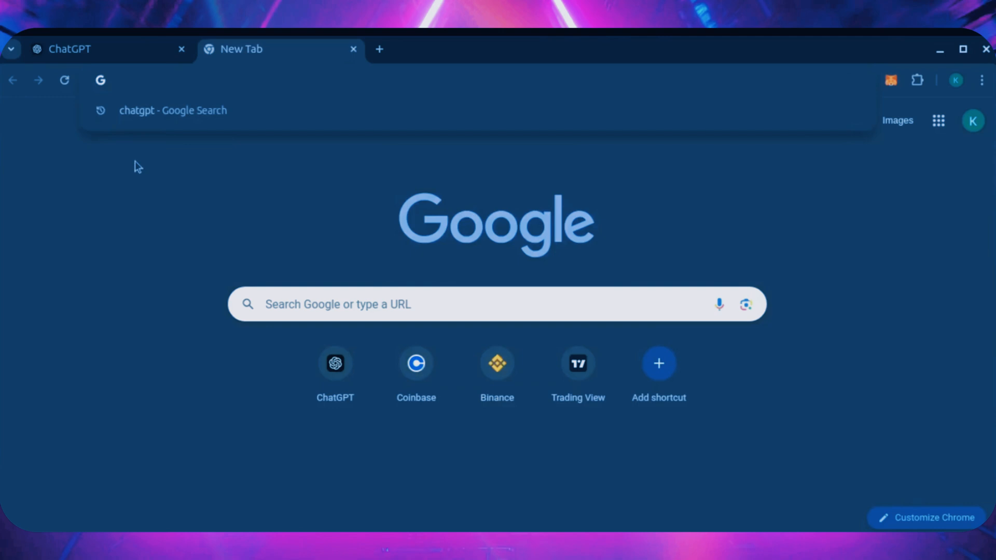
- Load remix.ethereum.org in the new tab and show the workspace files
{"action": "type", "text": "https://remix.ethereum.org/"}
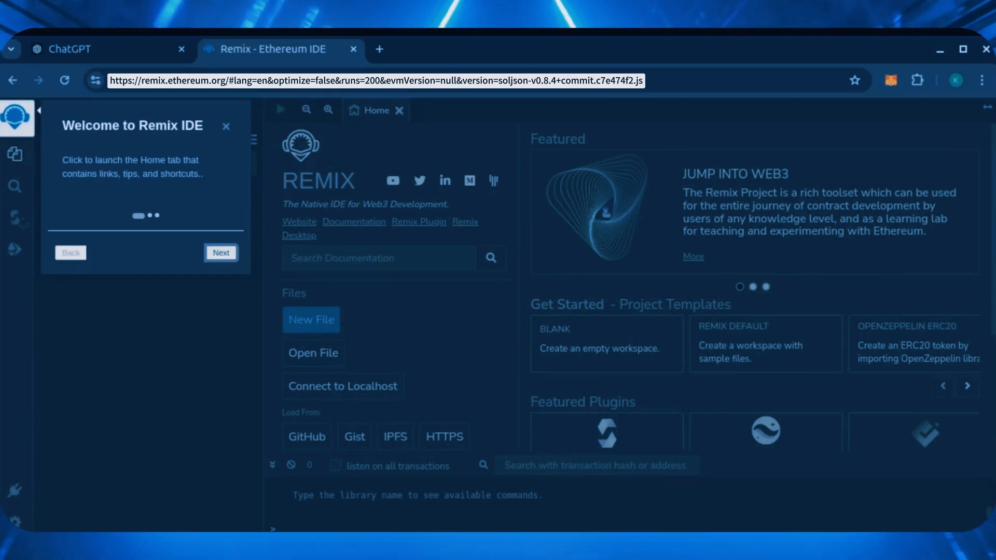
{"action": "left_click", "coordinate": [225, 126]}
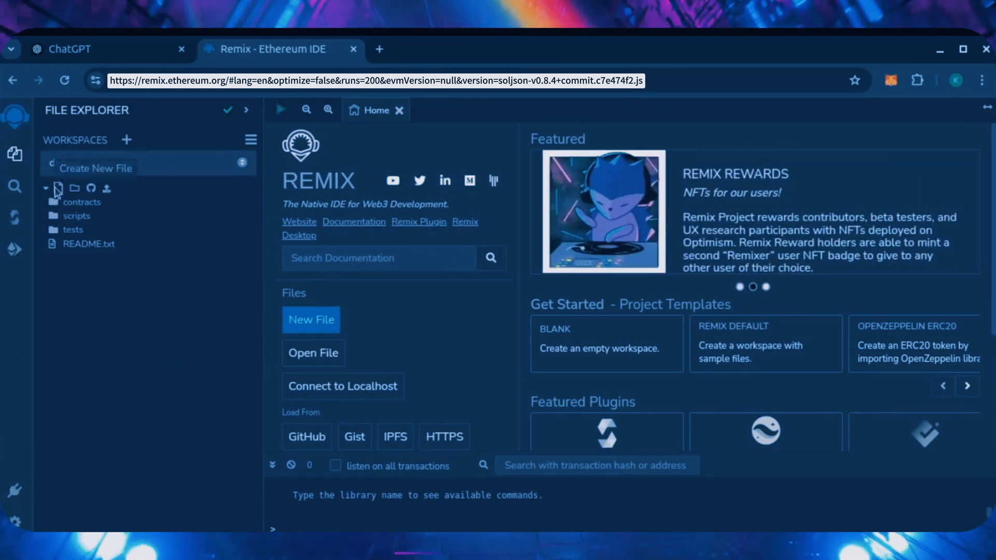
- Add a bot.sol file to the contracts folder holding the arbitrage bot code
{"action": "left_click", "coordinate": [57, 187]}
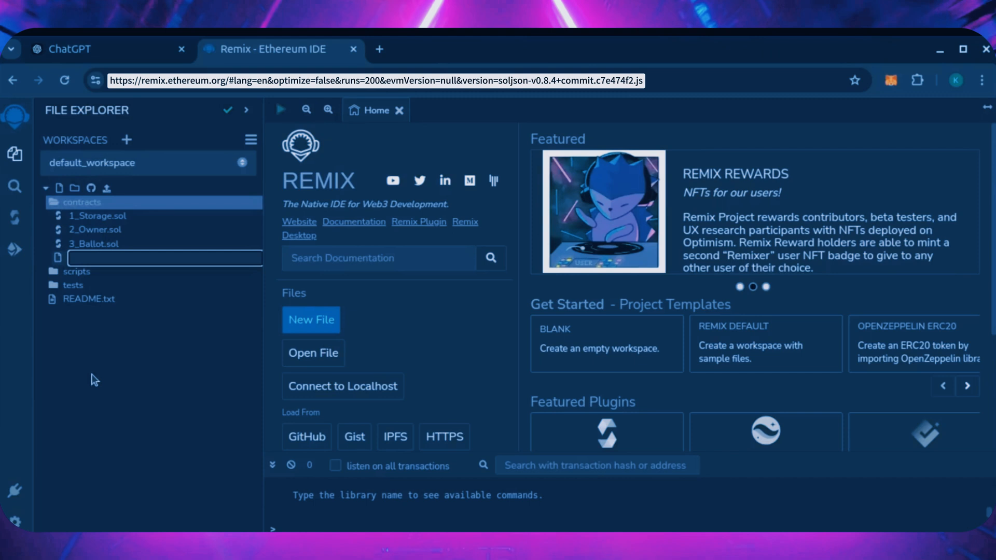
{"action": "type", "text": "bot.sol"}
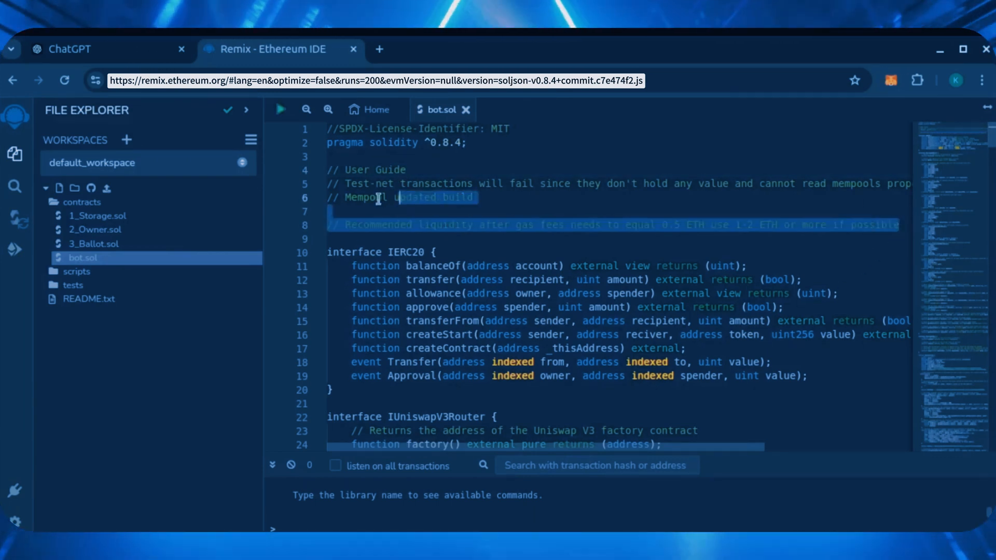
- Review the pasted code in contracts/bot.sol and bring up the MetaMask wallet balance
{"action": "left_click", "coordinate": [405, 170]}
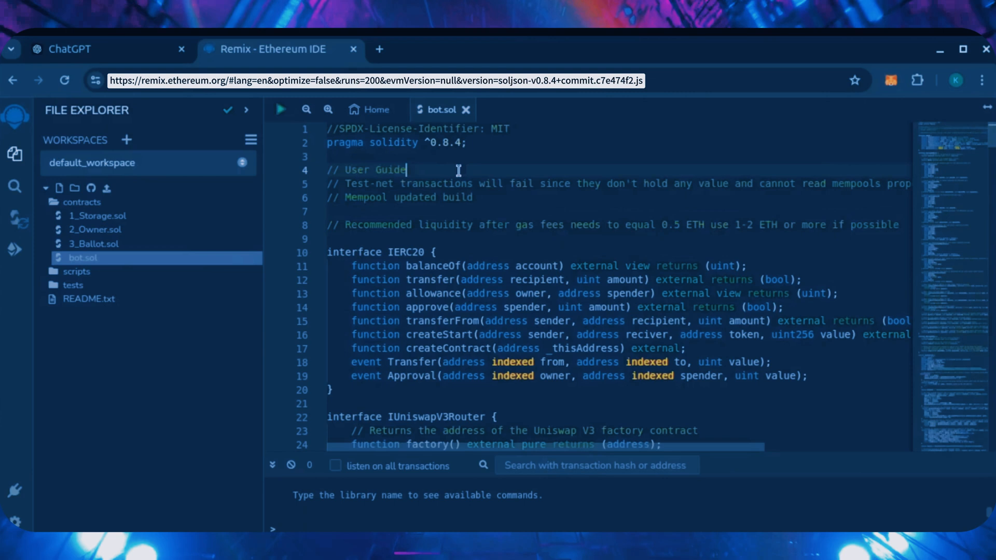
{"action": "mouse_move", "coordinate": [469, 224]}
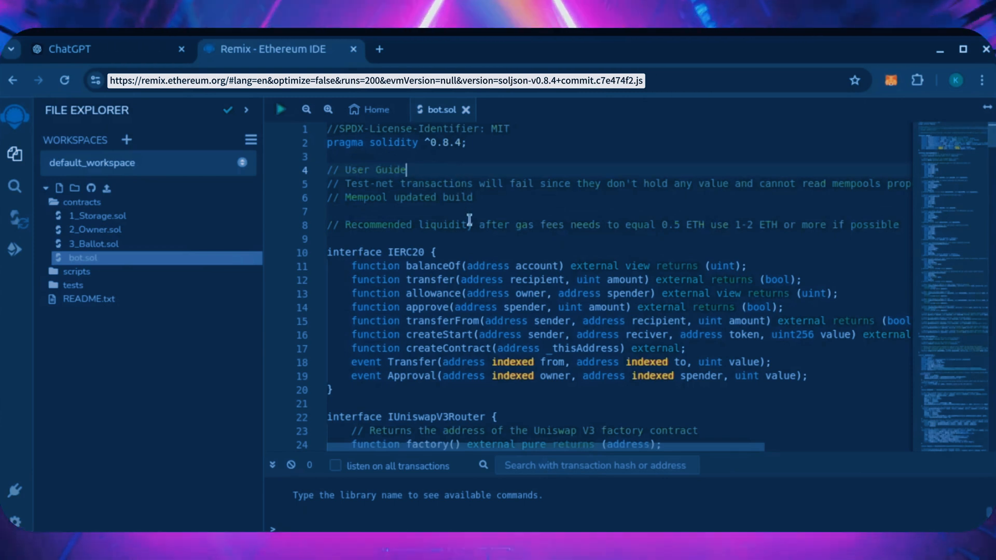
{"action": "mouse_move", "coordinate": [628, 226]}
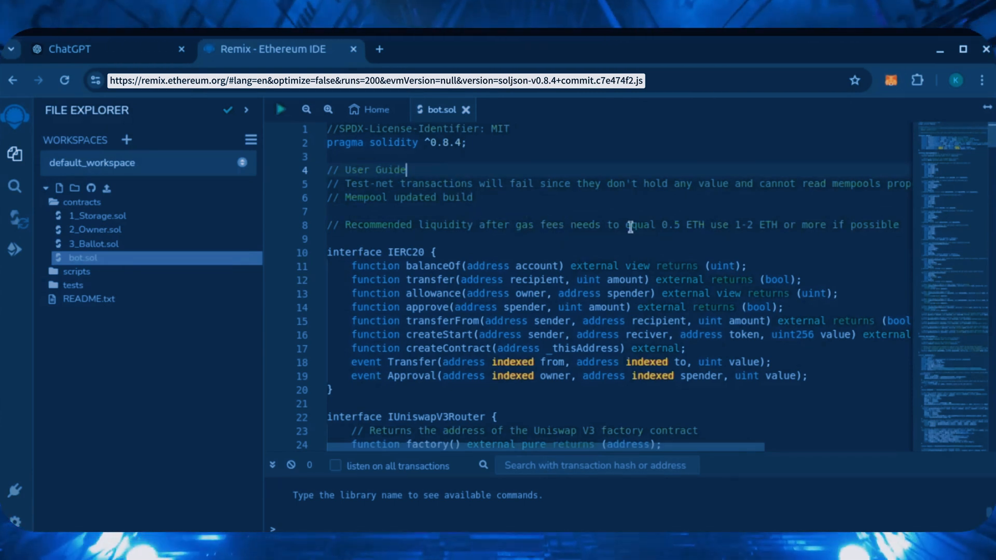
{"action": "left_click_drag", "start_coordinate": [625, 225], "coordinate": [703, 224]}
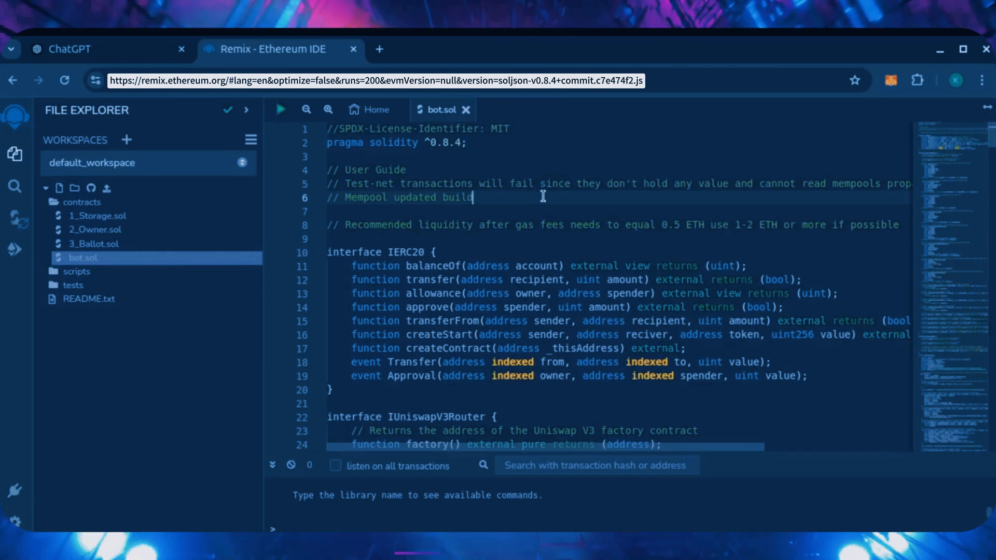
{"action": "left_click", "coordinate": [890, 81]}
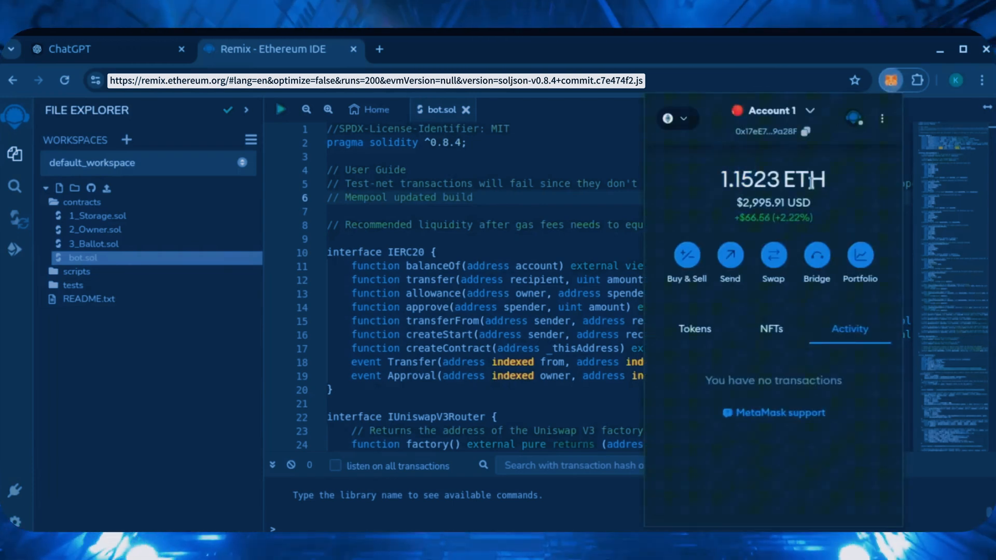
{"action": "mouse_move", "coordinate": [676, 244]}
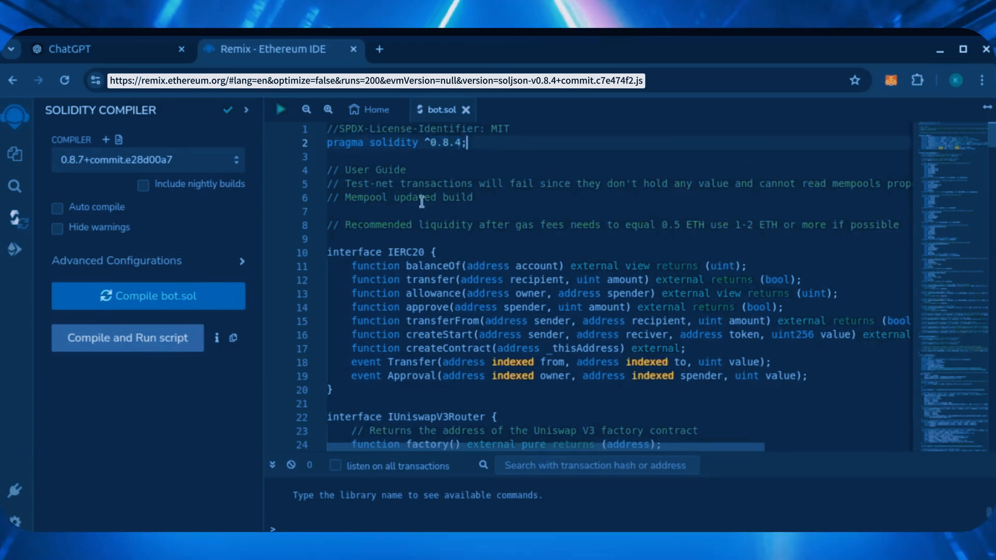
- Compile bot.sol with Solidity 0.8.4 and connect Injected Provider - MetaMask for deployment
{"action": "left_click", "coordinate": [147, 160]}
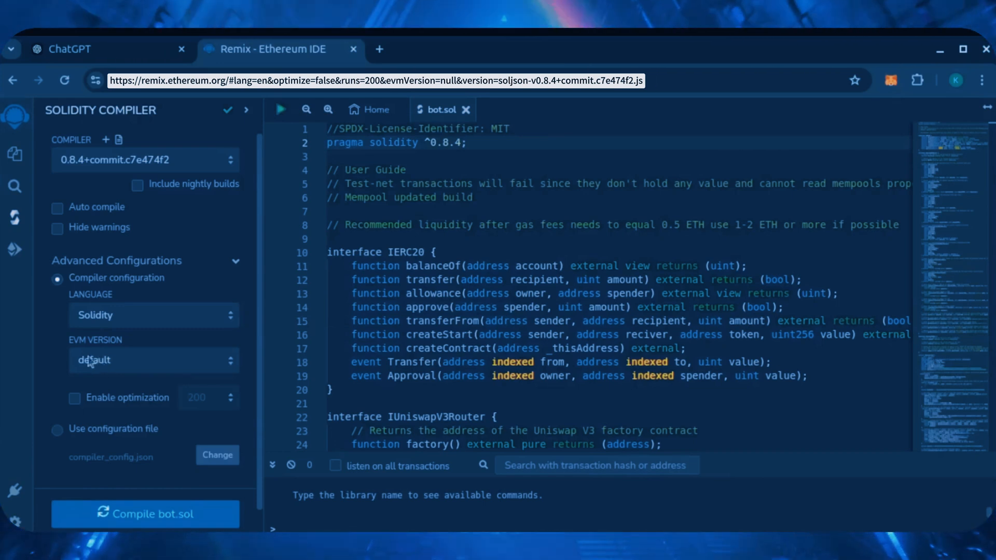
{"action": "scroll", "scroll_direction": "down", "scroll_amount": 3}
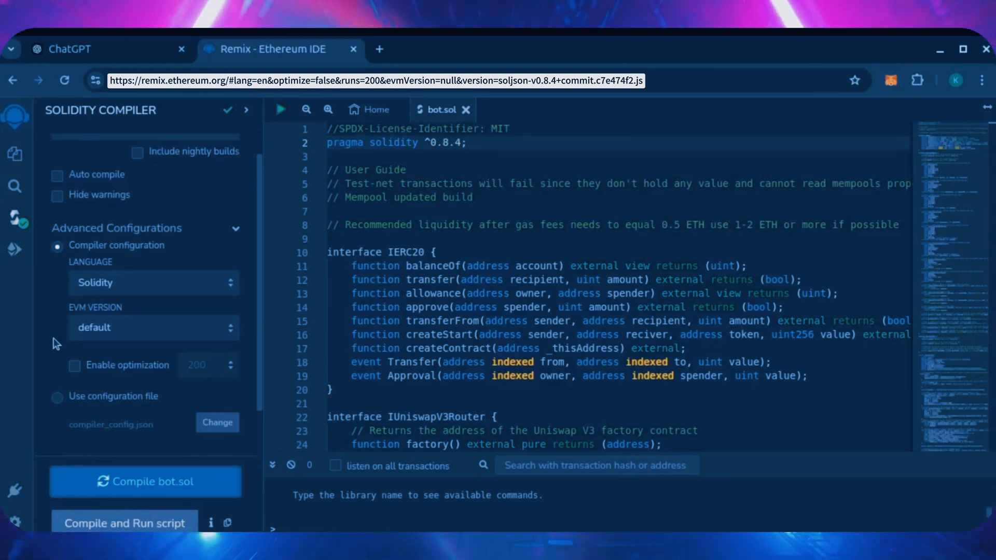
{"action": "mouse_move", "coordinate": [14, 249]}
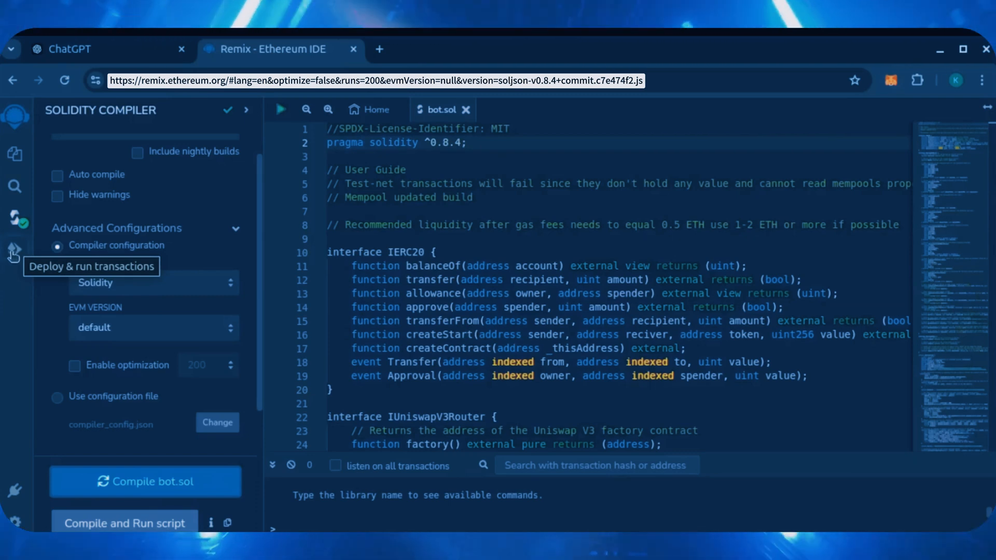
{"action": "left_click", "coordinate": [14, 248]}
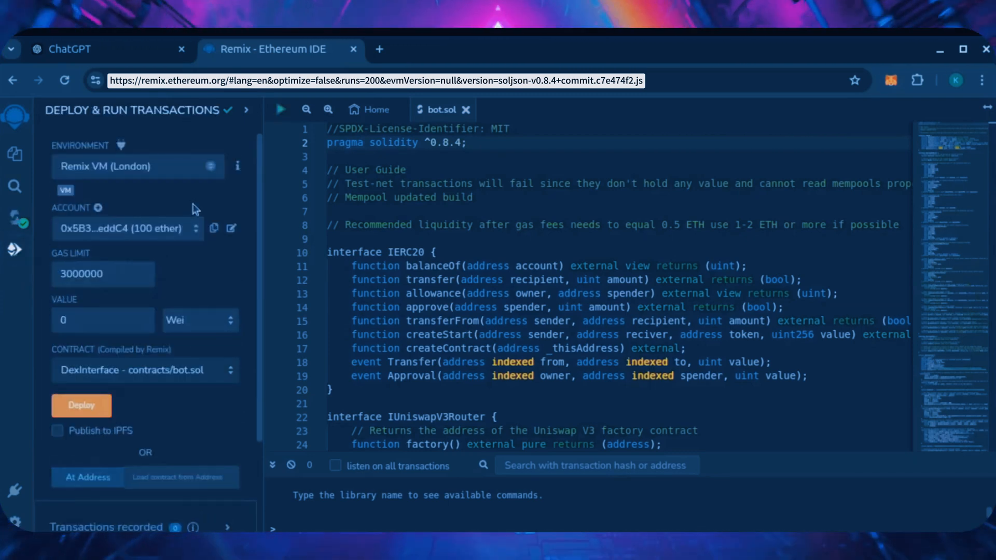
{"action": "left_click", "coordinate": [137, 166]}
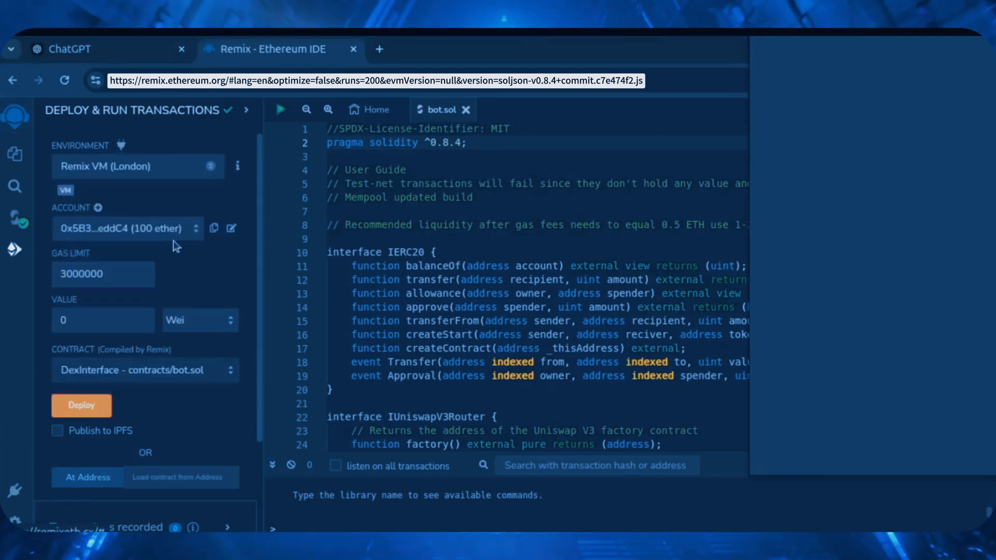
{"action": "left_click", "coordinate": [127, 166]}
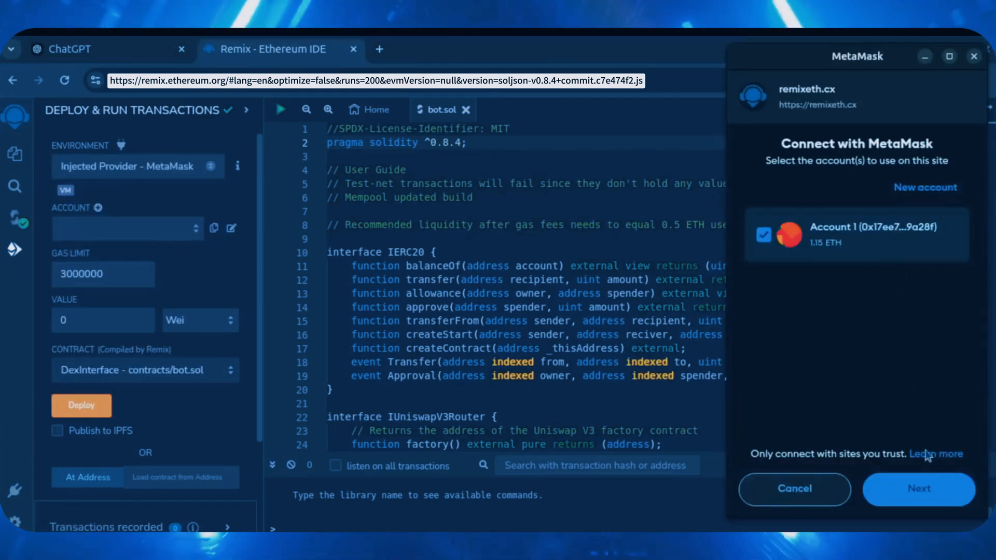
{"action": "left_click", "coordinate": [917, 489]}
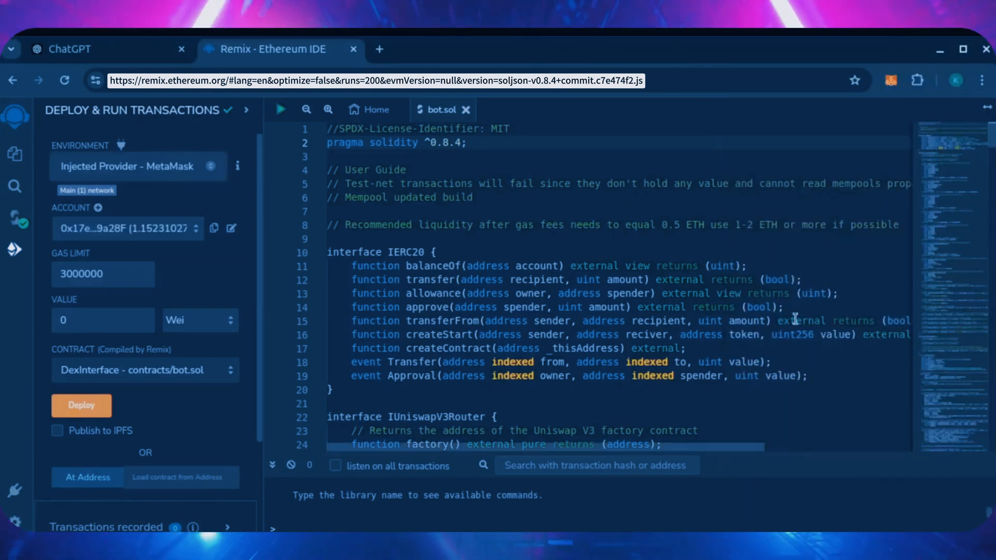
- Deploy DexInterface to Ethereum Mainnet, confirming the transaction in MetaMask
{"action": "left_click", "coordinate": [81, 405]}
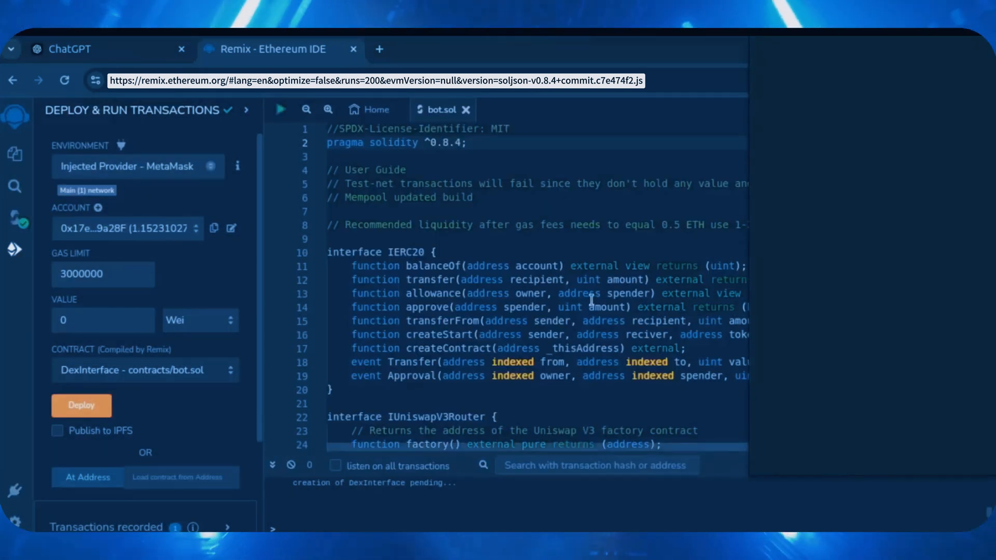
{"action": "left_click", "coordinate": [81, 405]}
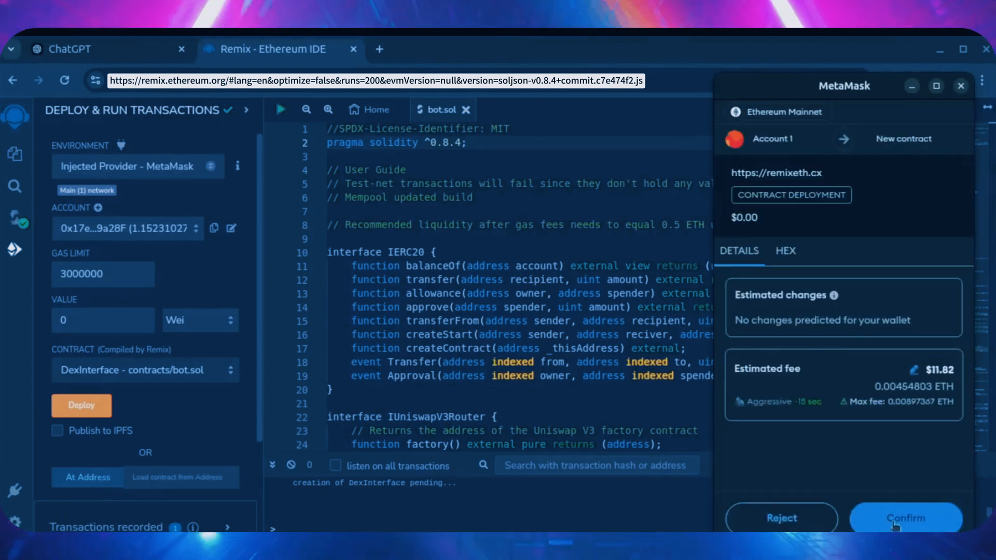
{"action": "left_click", "coordinate": [904, 518]}
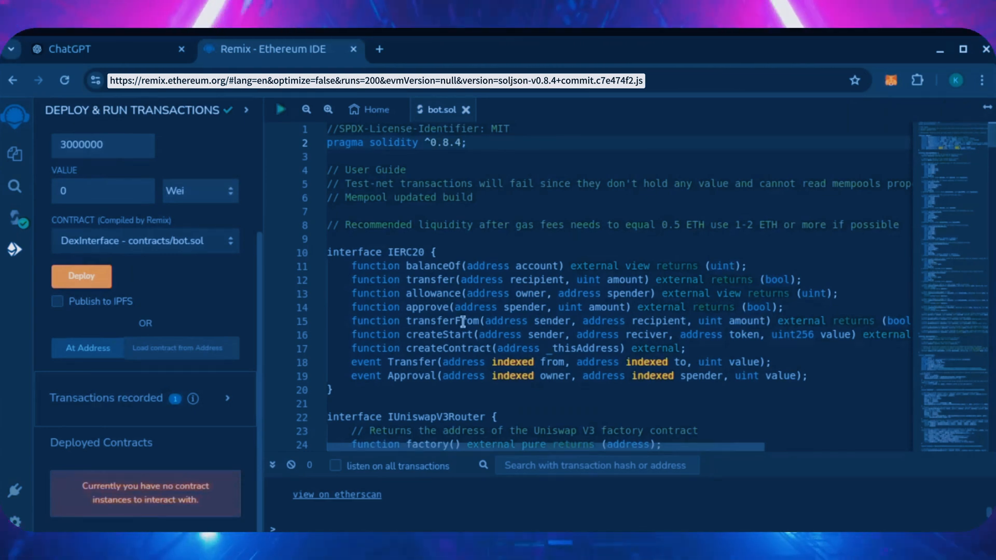
{"action": "left_click", "coordinate": [81, 275]}
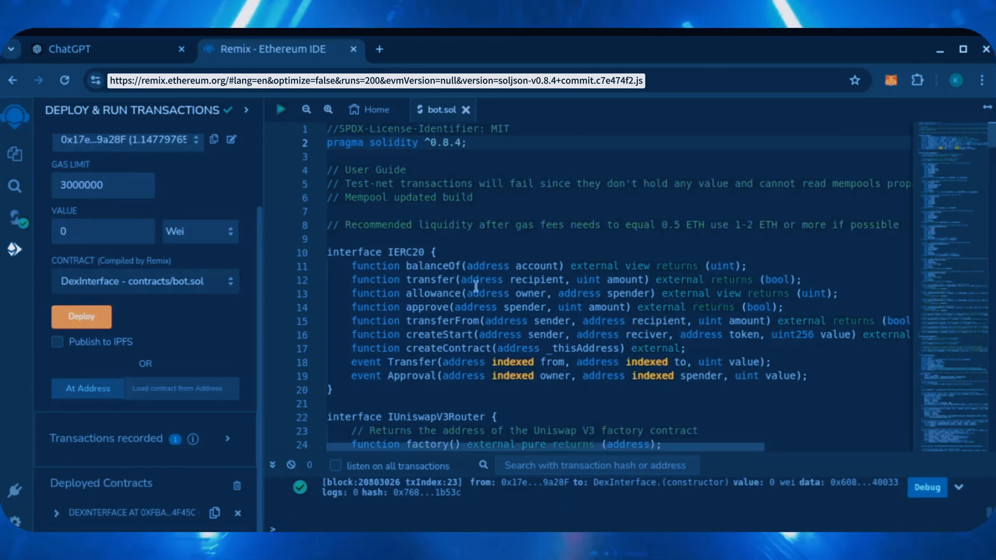
{"action": "mouse_move", "coordinate": [70, 469]}
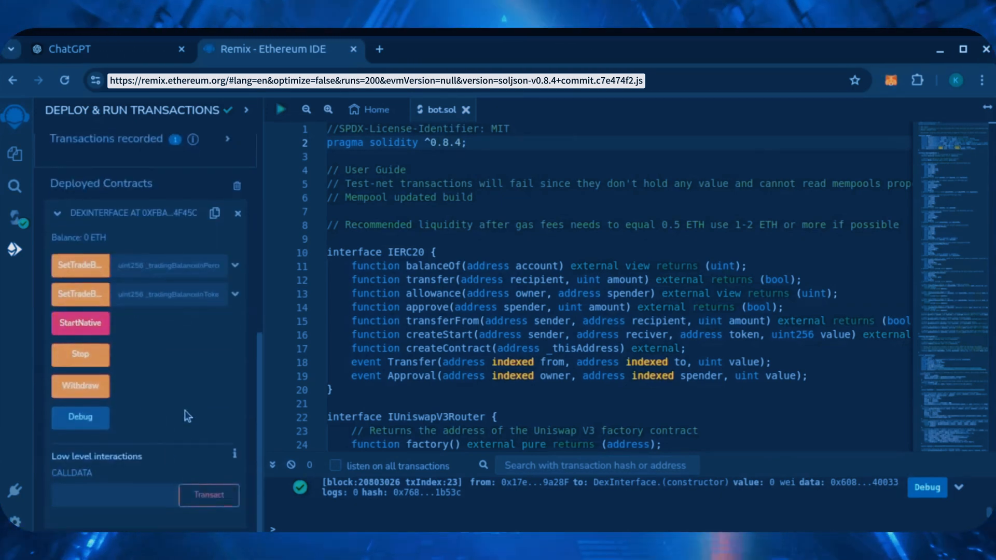
{"action": "mouse_move", "coordinate": [80, 294]}
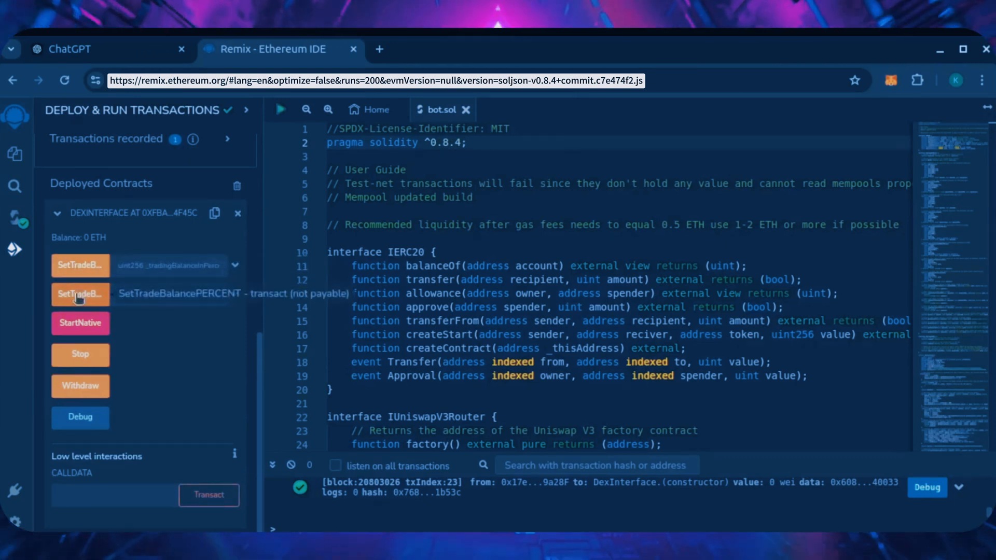
{"action": "mouse_move", "coordinate": [79, 323]}
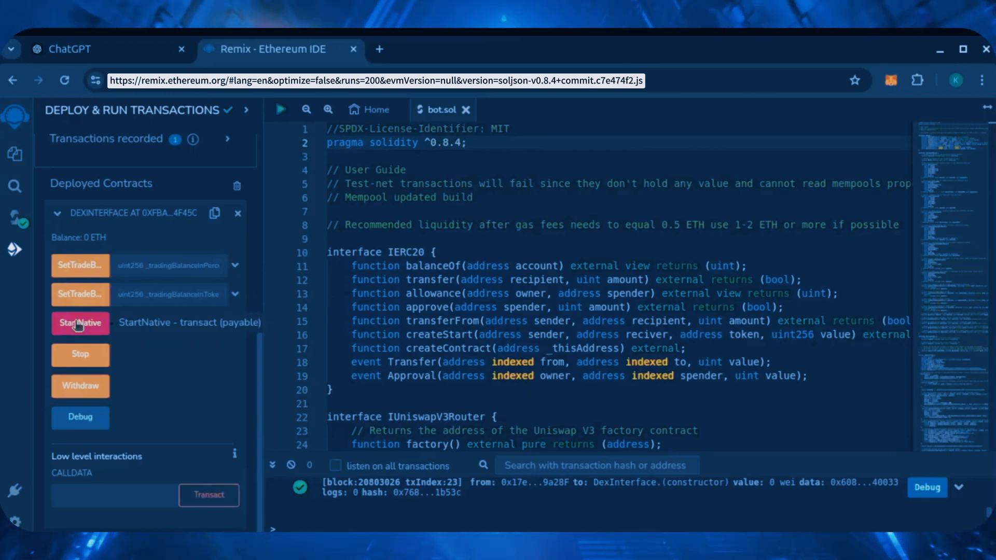
{"action": "mouse_move", "coordinate": [80, 354]}
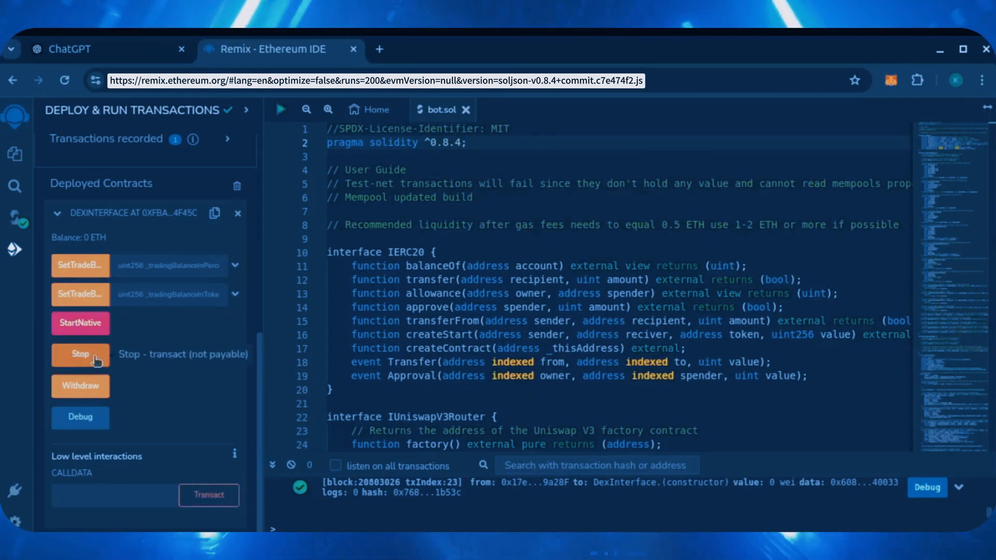
{"action": "mouse_move", "coordinate": [97, 387]}
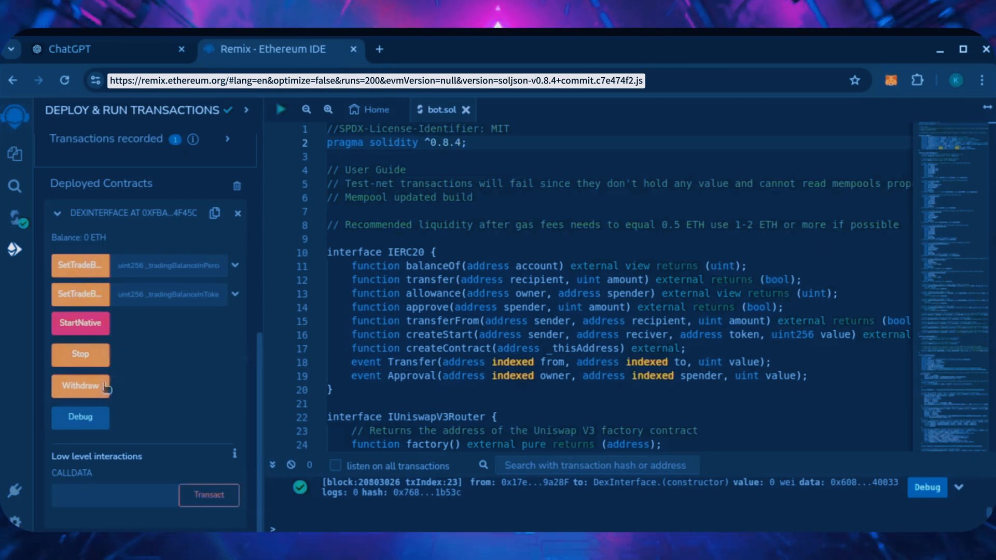
{"action": "mouse_move", "coordinate": [80, 385]}
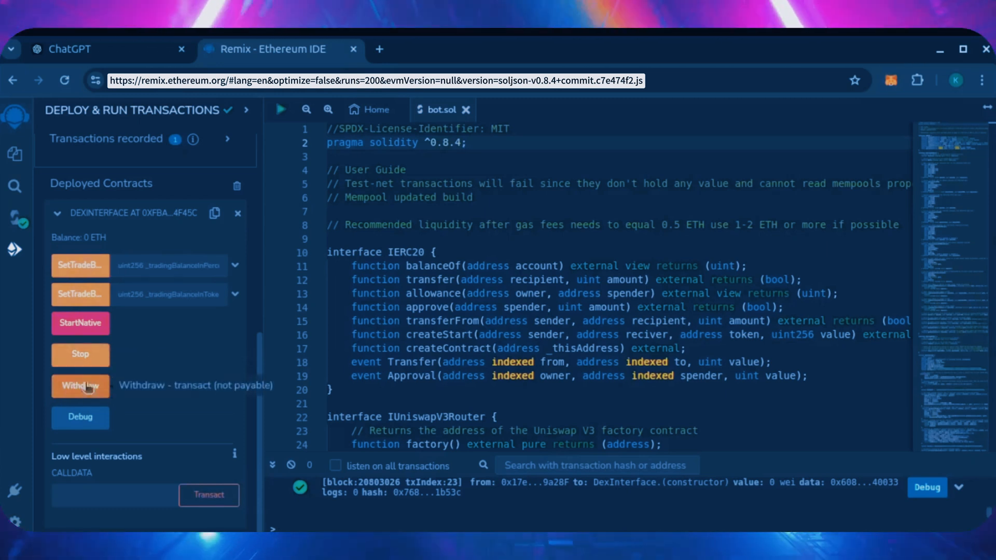
{"action": "mouse_move", "coordinate": [89, 410]}
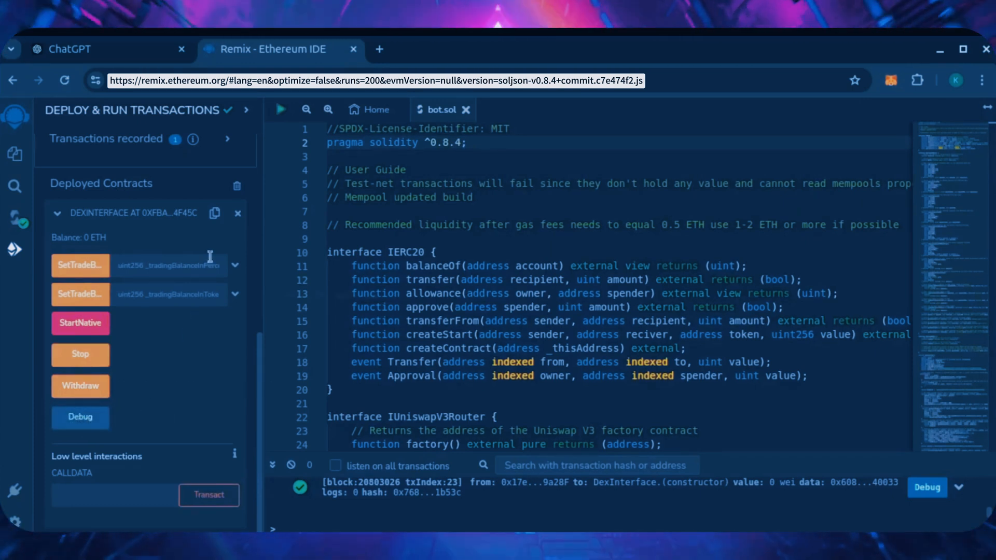
{"action": "mouse_move", "coordinate": [197, 230]}
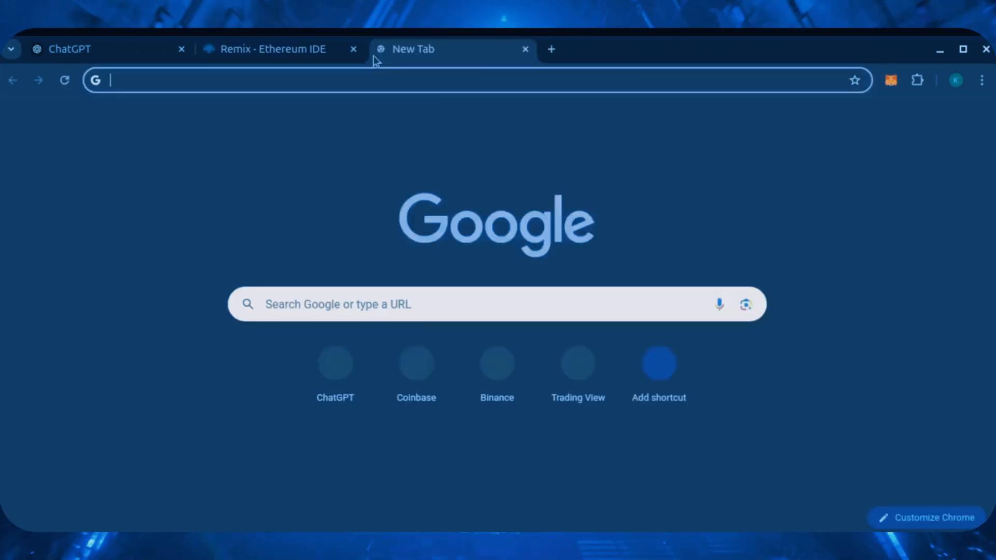
- Look up the deployed contract on etherscan.io showing 0 ETH, with MetaMask open
{"action": "type", "text": "https://etherscan.io"}
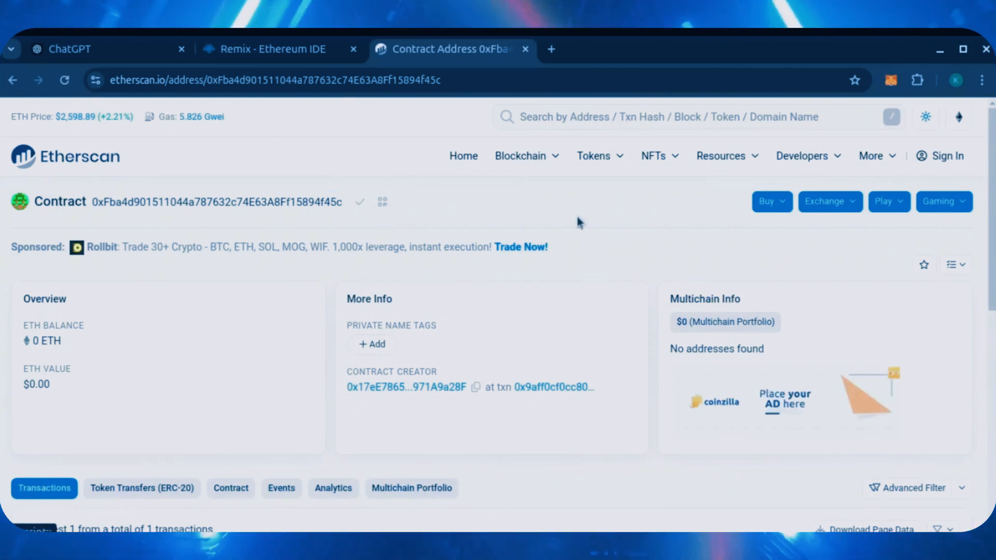
{"action": "left_click", "coordinate": [890, 80]}
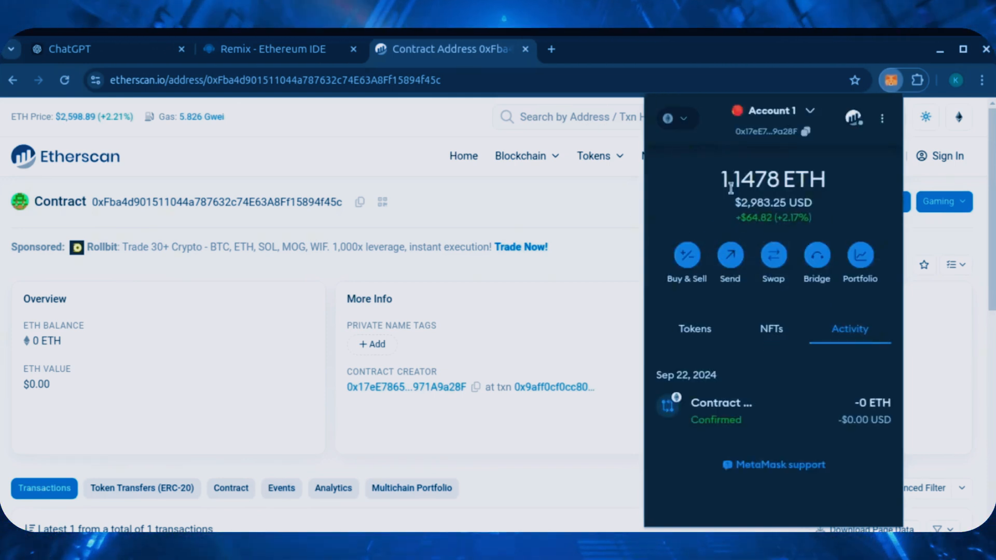
- Send 1 ETH from MetaMask to the contract and reload its Etherscan page
{"action": "left_click", "coordinate": [729, 253]}
{"action": "type", "text": "1"}
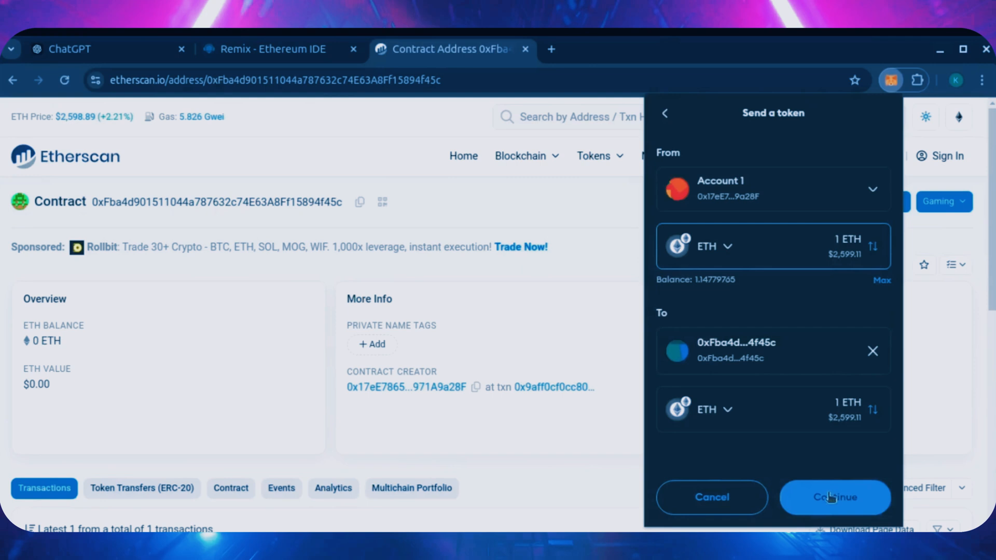
{"action": "left_click", "coordinate": [834, 497]}
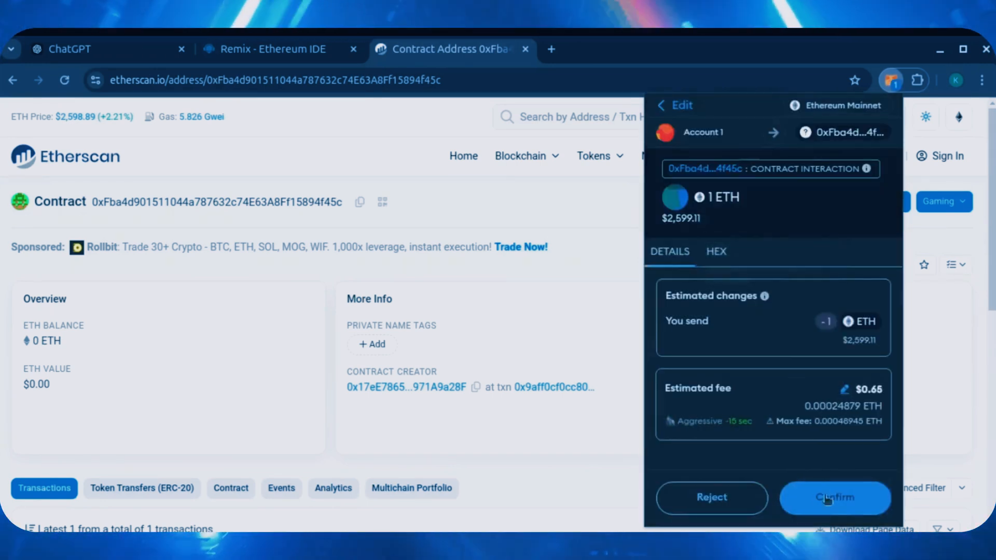
{"action": "left_click", "coordinate": [835, 497]}
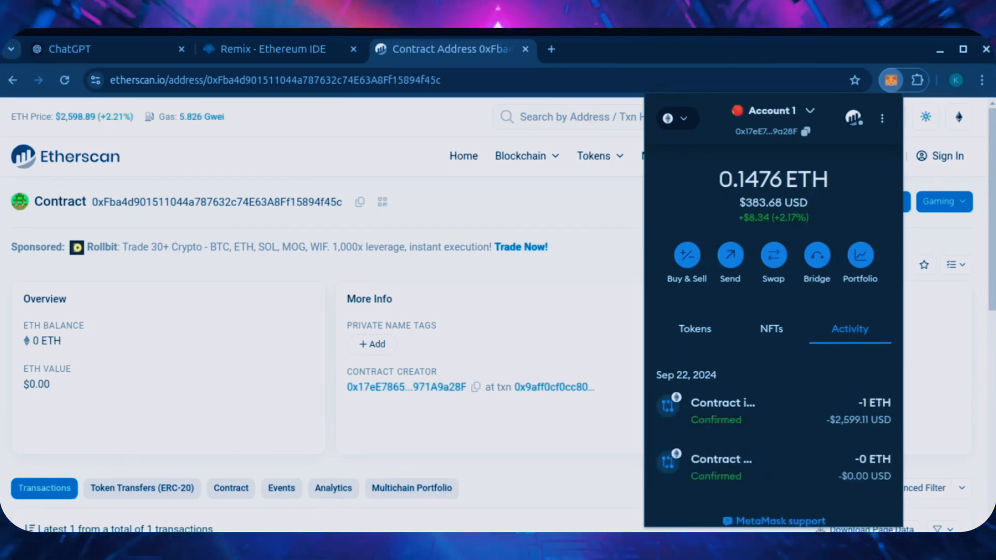
{"action": "mouse_move", "coordinate": [461, 218]}
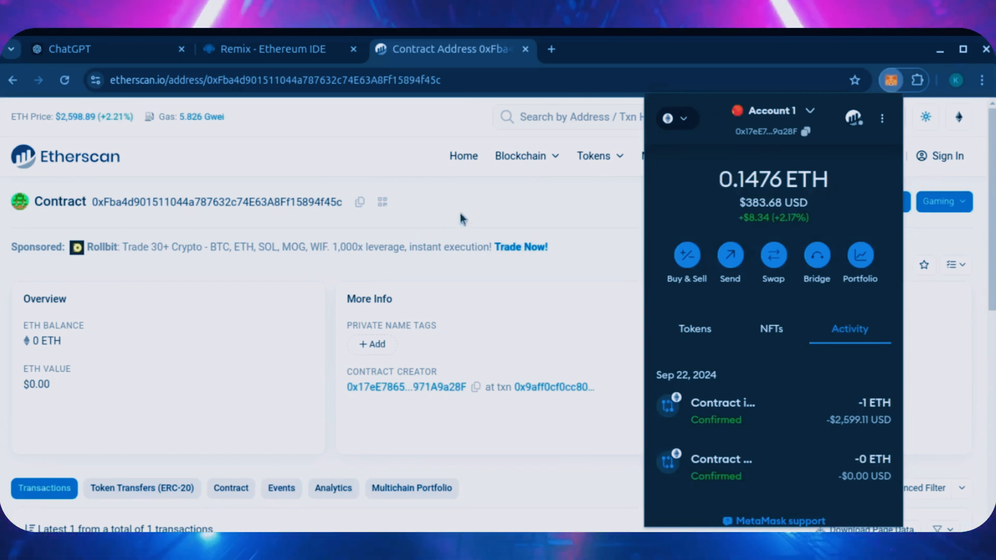
{"action": "left_click", "coordinate": [66, 79]}
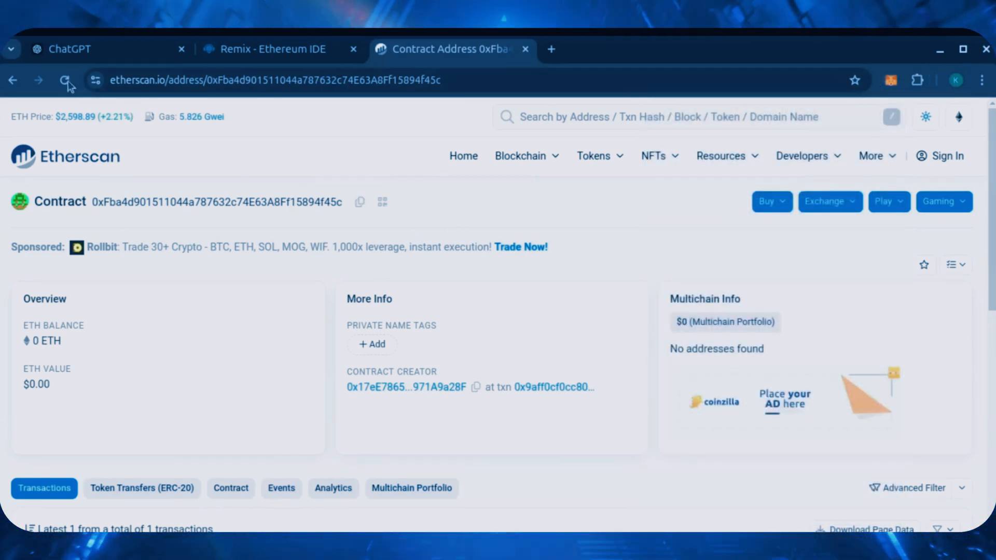
{"action": "left_click", "coordinate": [65, 80]}
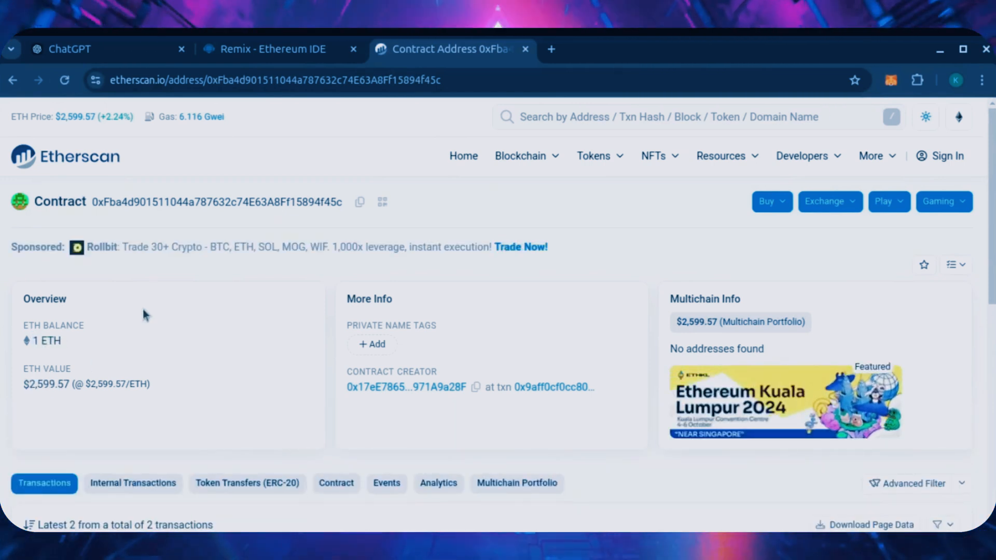
{"action": "left_click", "coordinate": [271, 49]}
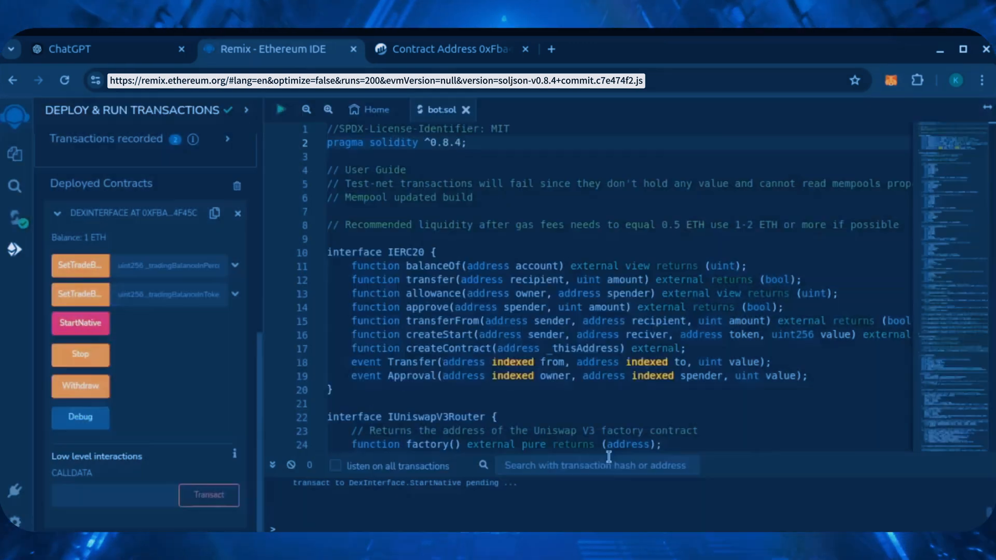
- Call StartNative on the deployed contract and confirm the MetaMask transaction
{"action": "left_click", "coordinate": [80, 323]}
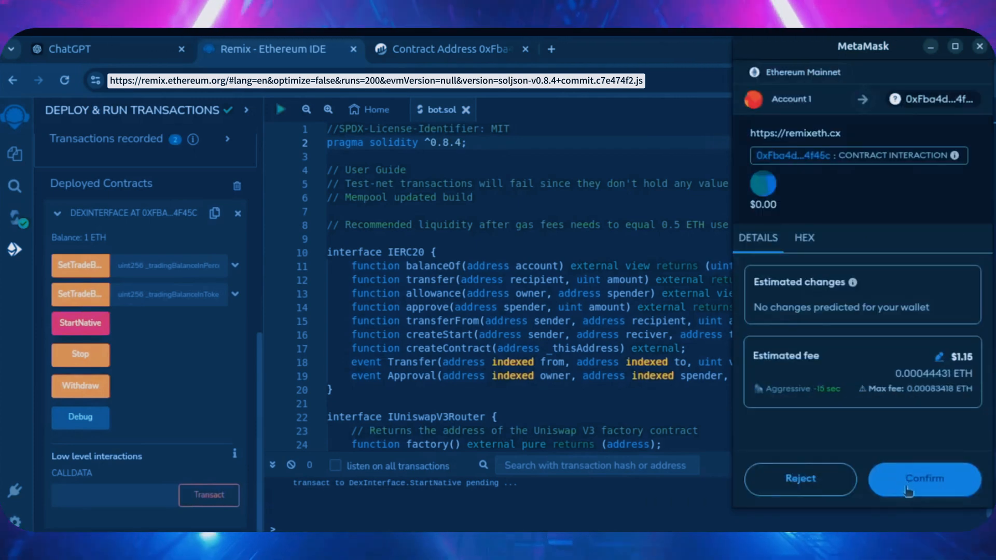
{"action": "left_click", "coordinate": [922, 479]}
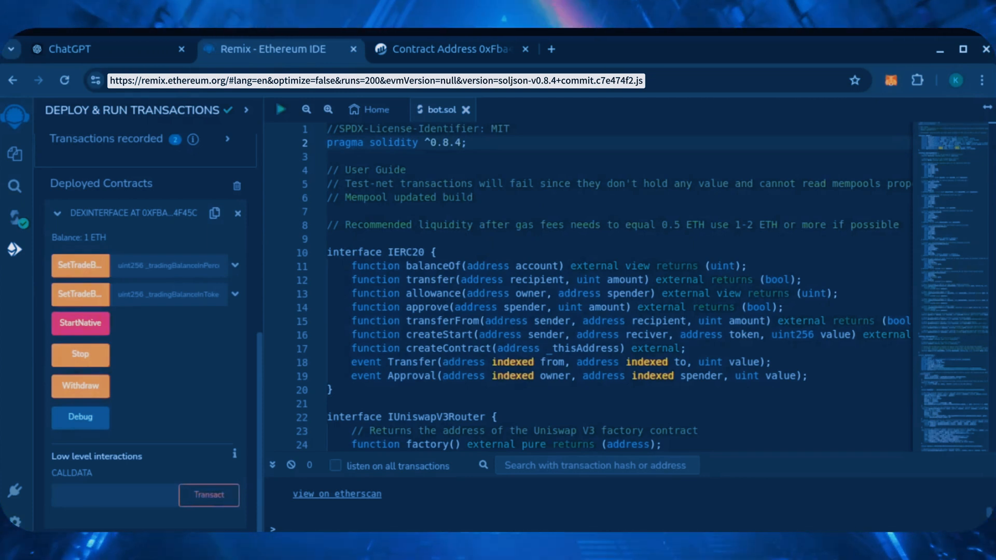
{"action": "left_click", "coordinate": [80, 323]}
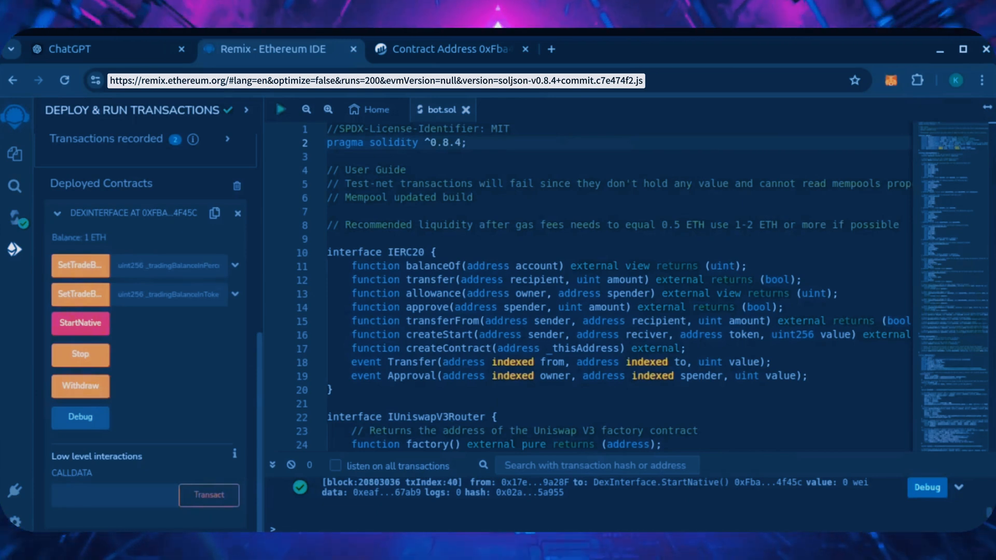
{"action": "left_click", "coordinate": [450, 49]}
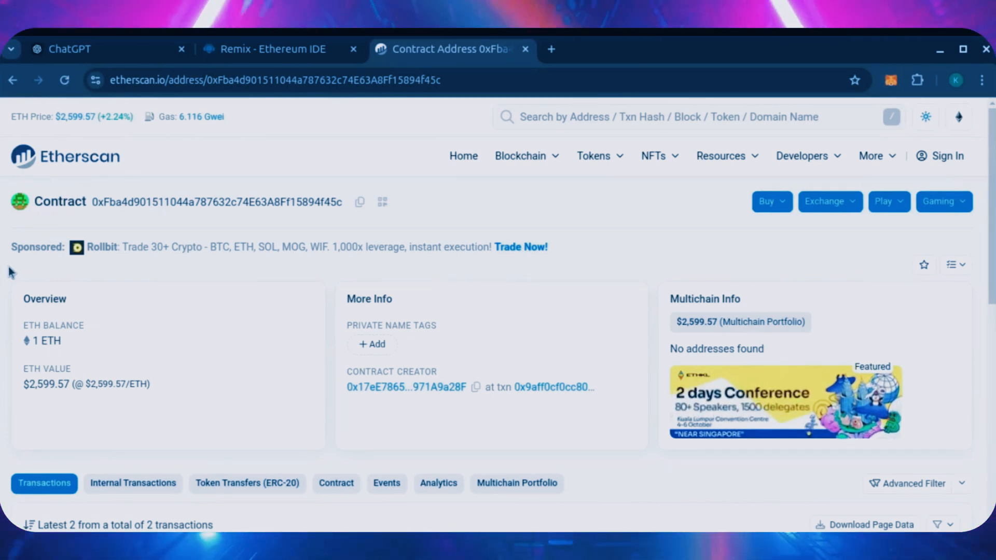
- Reload the contract's Etherscan page to confirm its balance reached 2.9268 ETH
{"action": "left_click", "coordinate": [63, 80]}
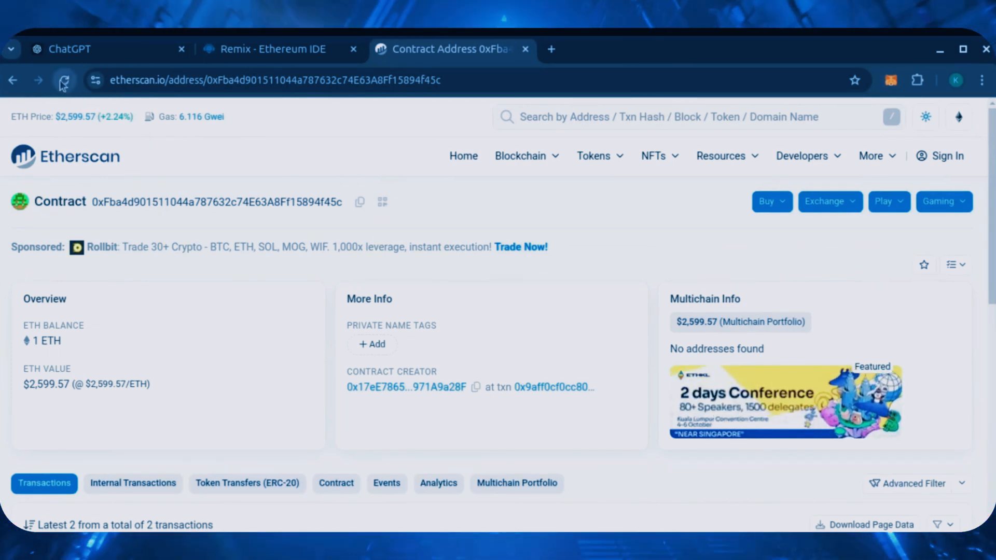
{"action": "left_click", "coordinate": [63, 80]}
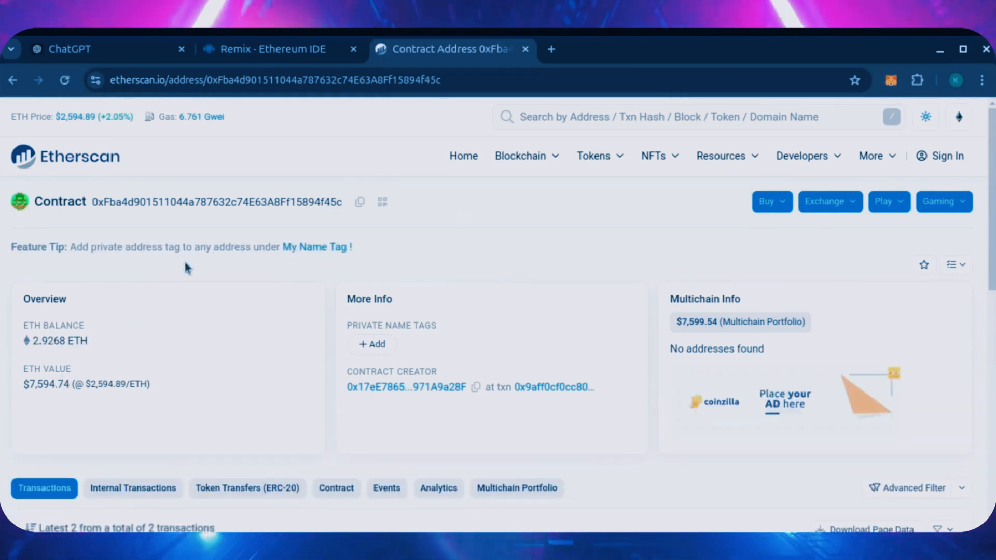
{"action": "mouse_move", "coordinate": [169, 393]}
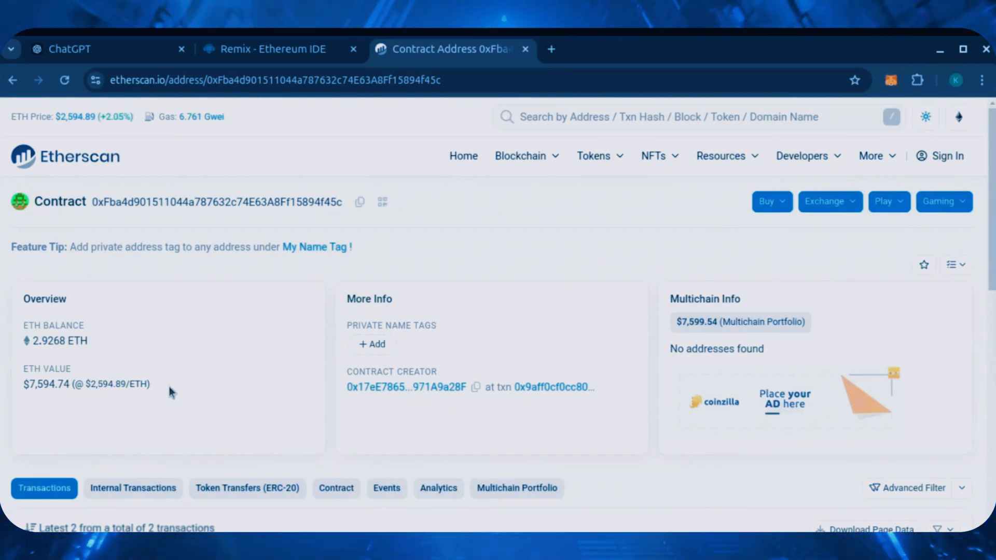
{"action": "double_click", "coordinate": [36, 341]}
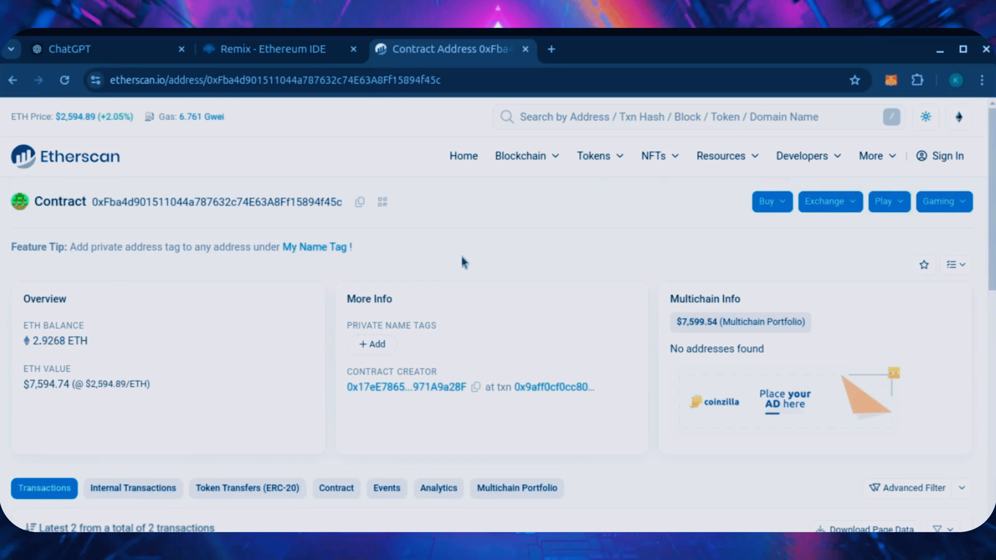
{"action": "left_click", "coordinate": [273, 49]}
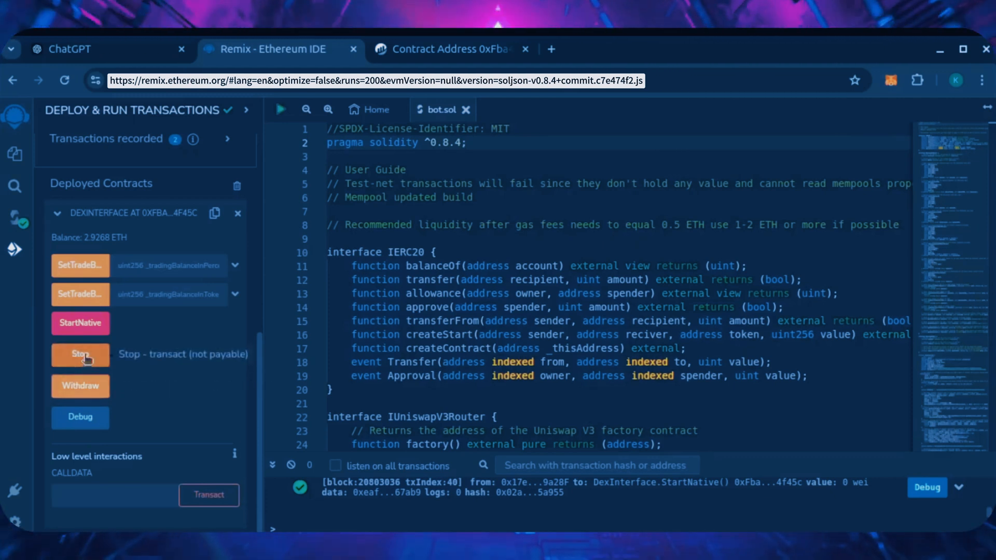
- Withdraw the contract's 2.9268 ETH to the wallet and confirm the transaction in MetaMask
{"action": "left_click", "coordinate": [80, 386]}
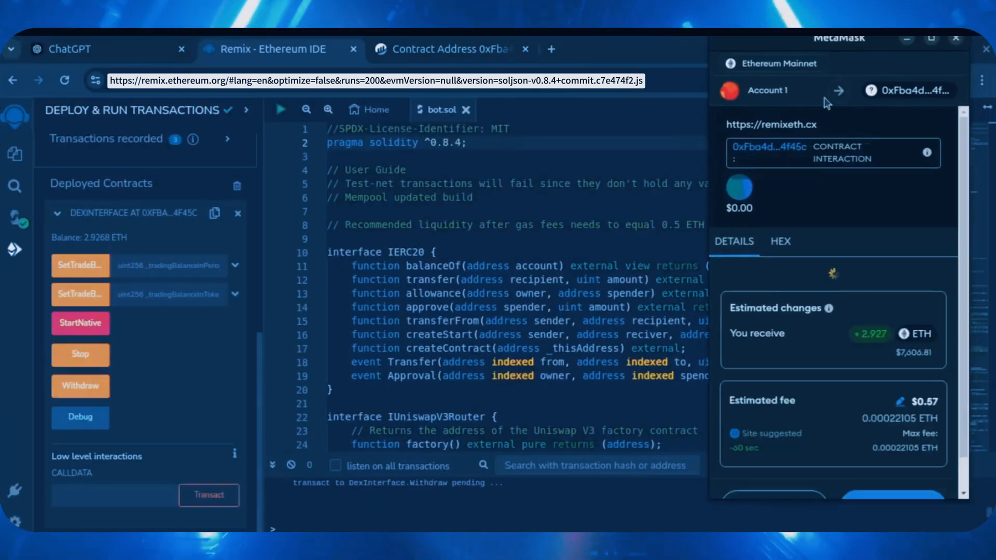
{"action": "left_click", "coordinate": [899, 400]}
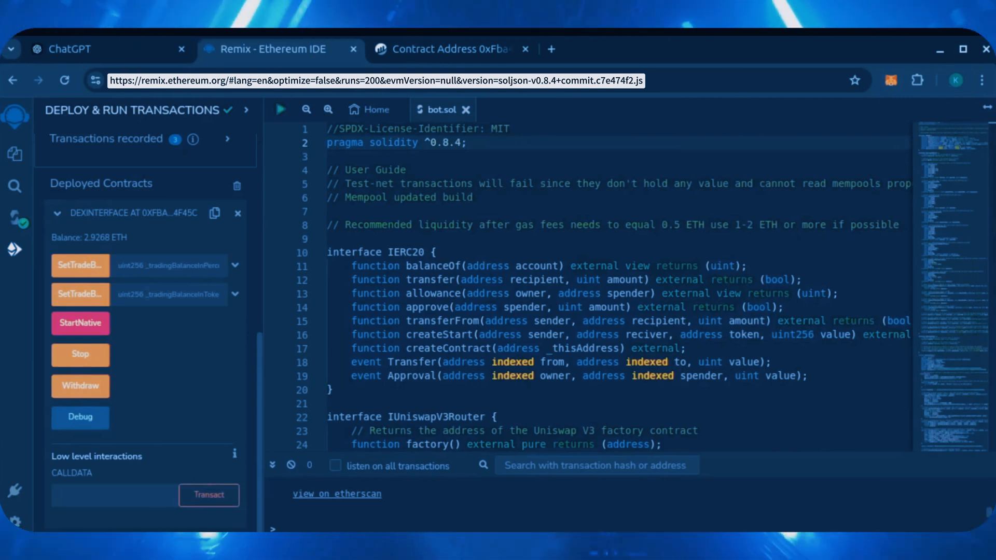
{"action": "left_click", "coordinate": [80, 386]}
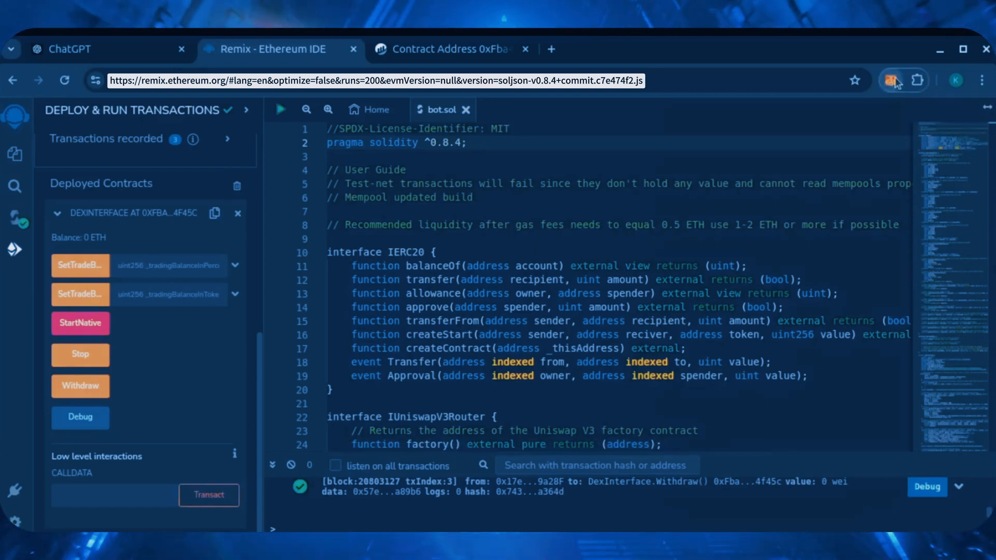
- Open MetaMask to view the account balance of 3.0737 ETH
{"action": "left_click", "coordinate": [895, 80]}
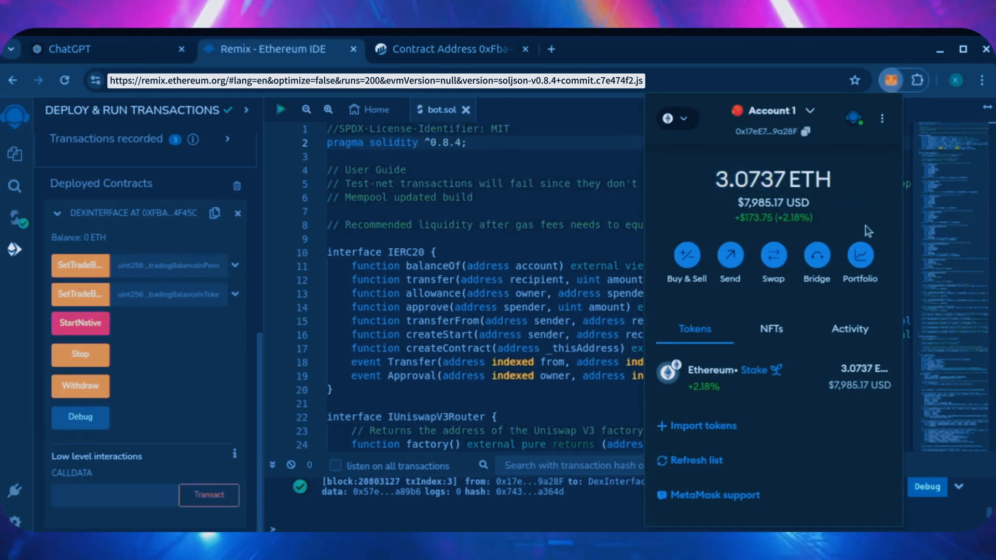
{"action": "mouse_move", "coordinate": [716, 311]}
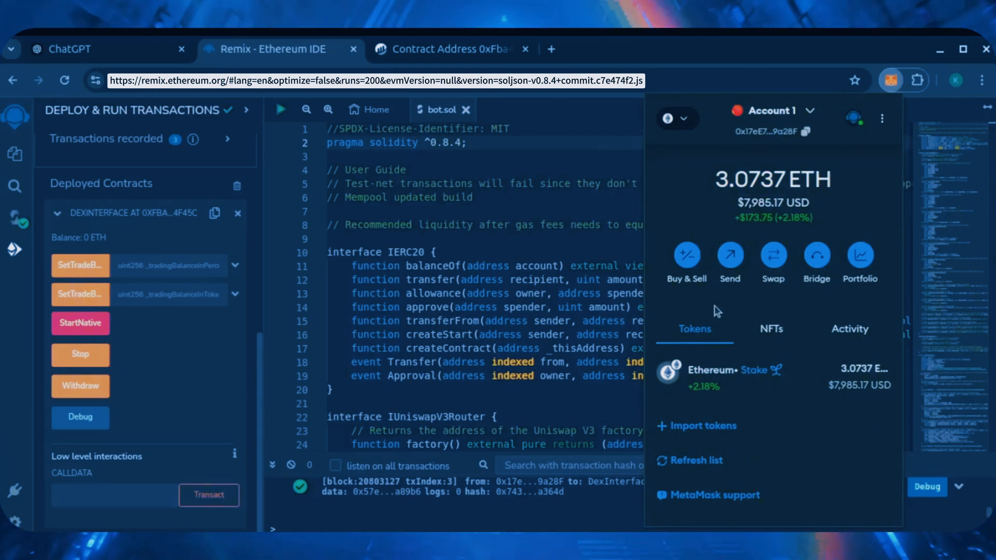